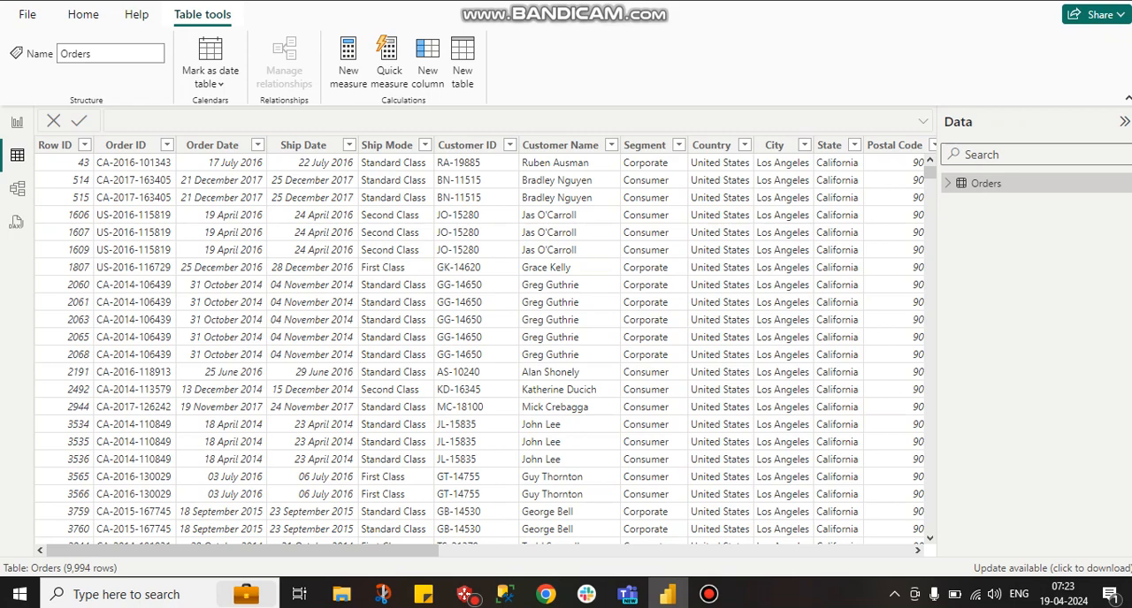
Return to page 3's matrix of Sum of Sales by Region
{"action": "scroll", "scroll_direction": "right", "scroll_amount": 3}
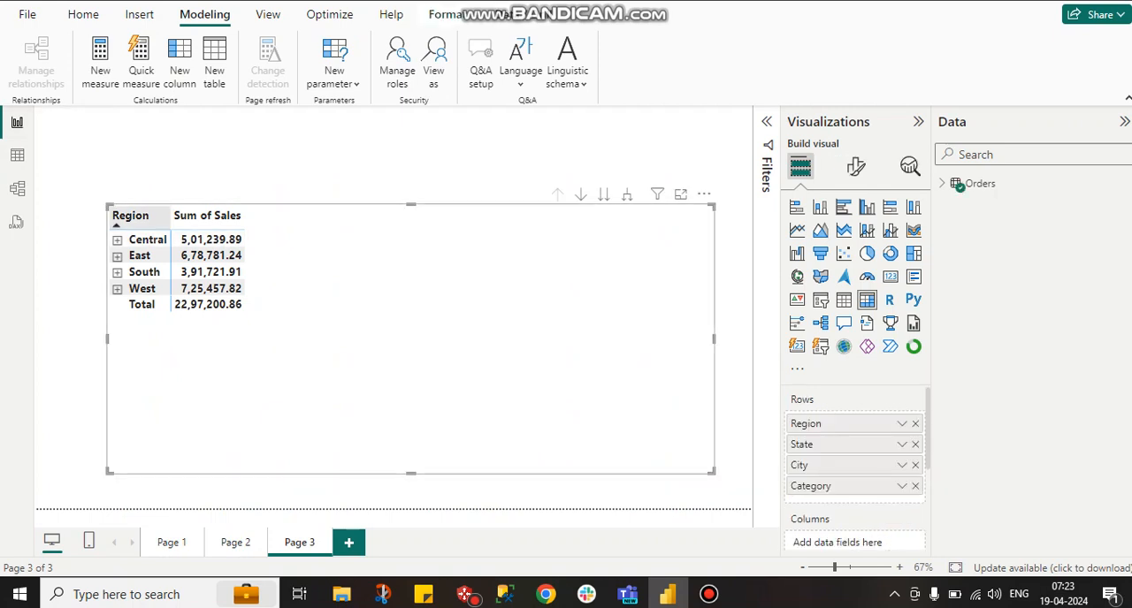
{"action": "left_click", "coordinate": [207, 216]}
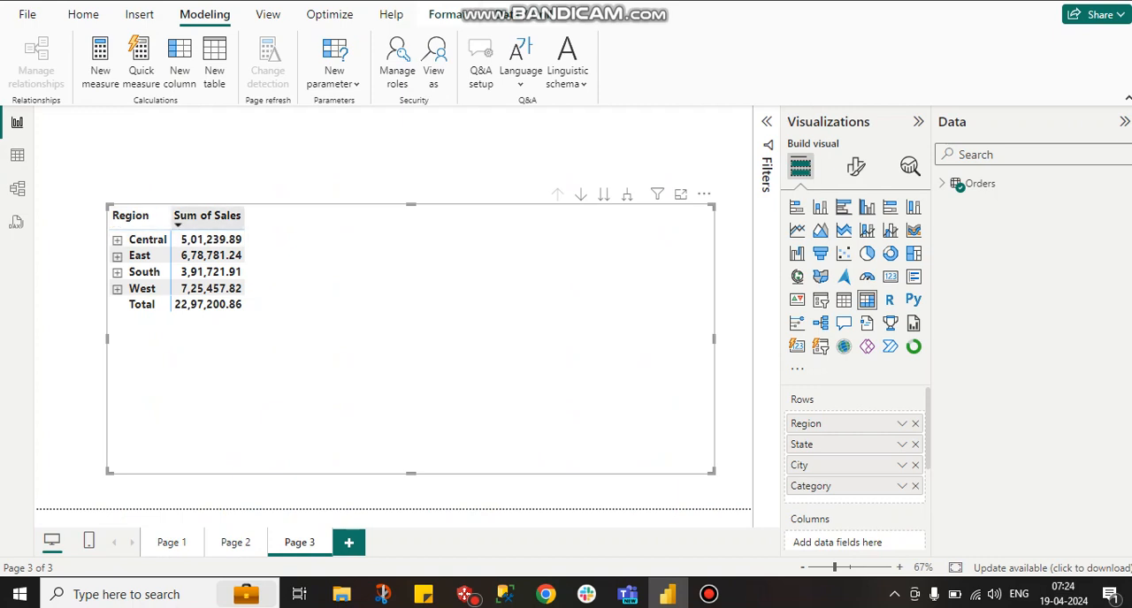
{"action": "left_click", "coordinate": [117, 239]}
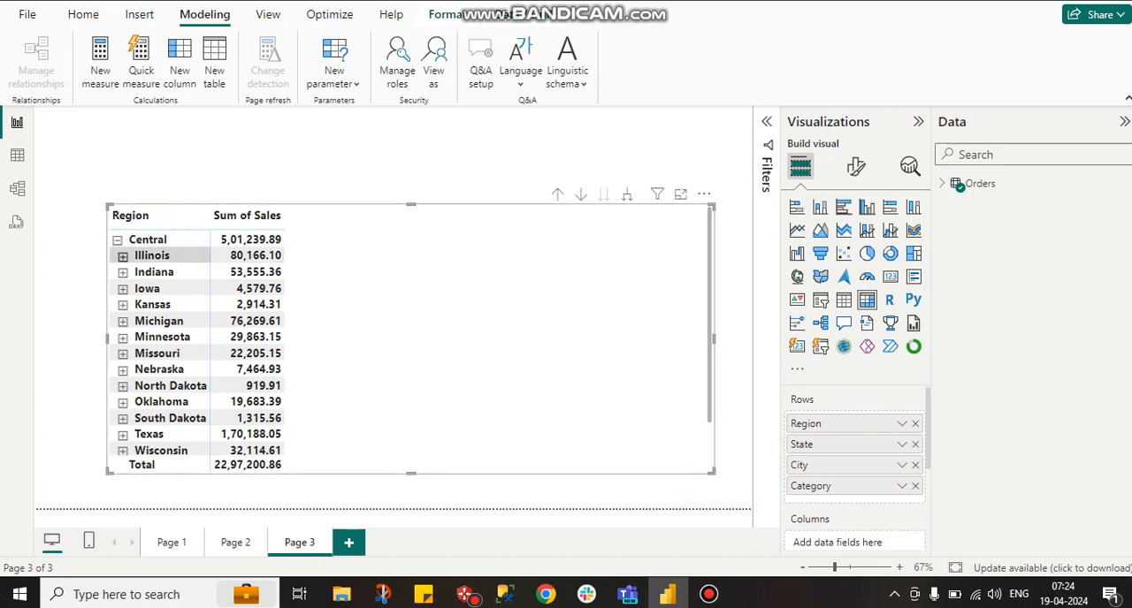
{"action": "left_click", "coordinate": [122, 273]}
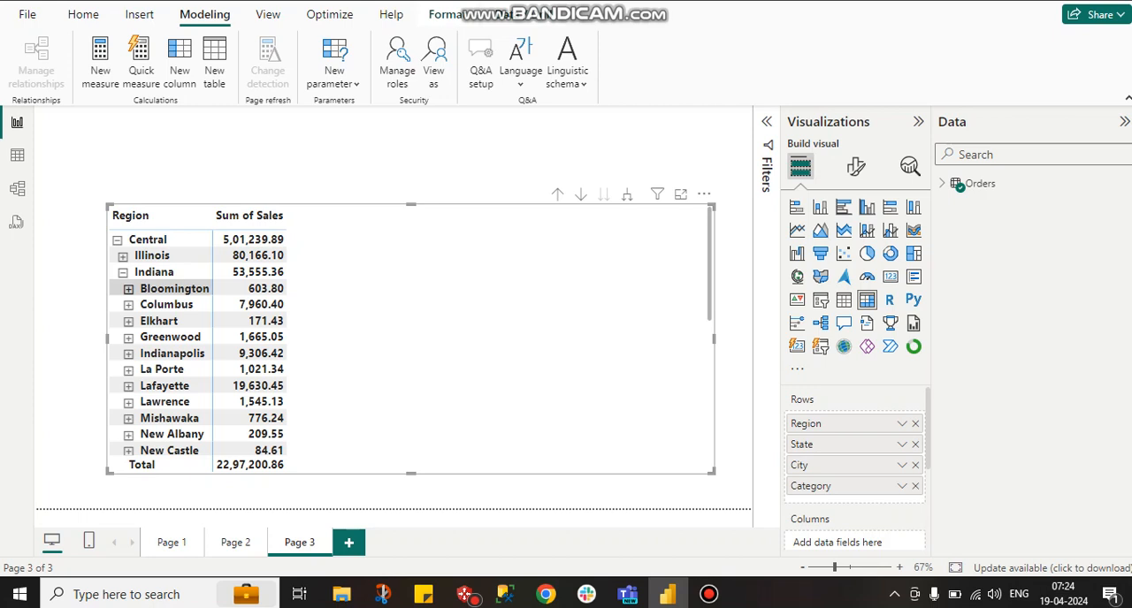
{"action": "left_click", "coordinate": [127, 288]}
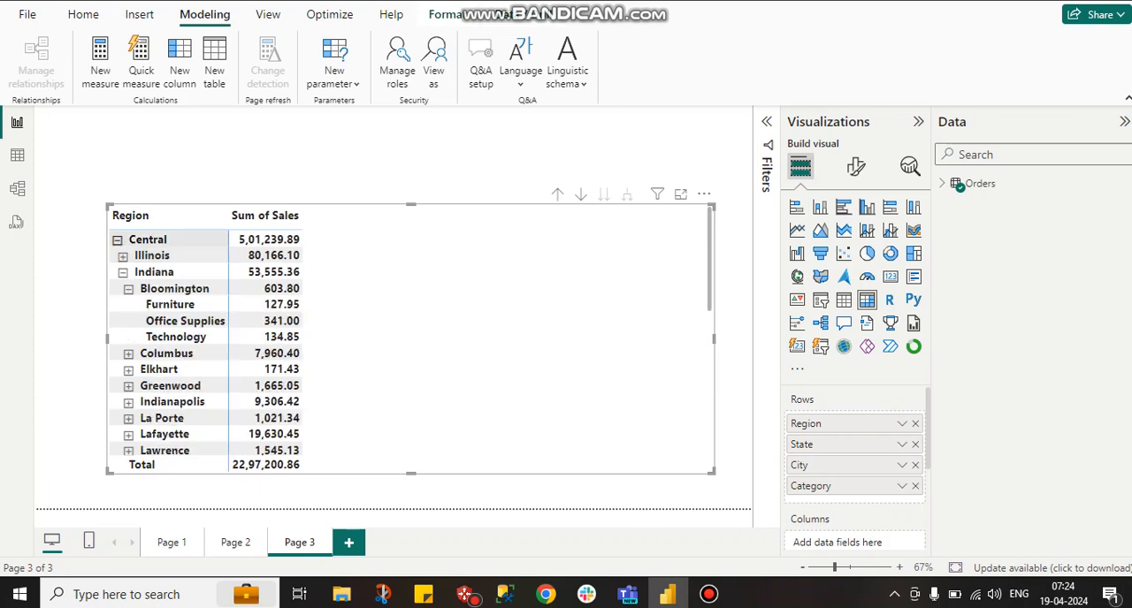
{"action": "left_click", "coordinate": [120, 239]}
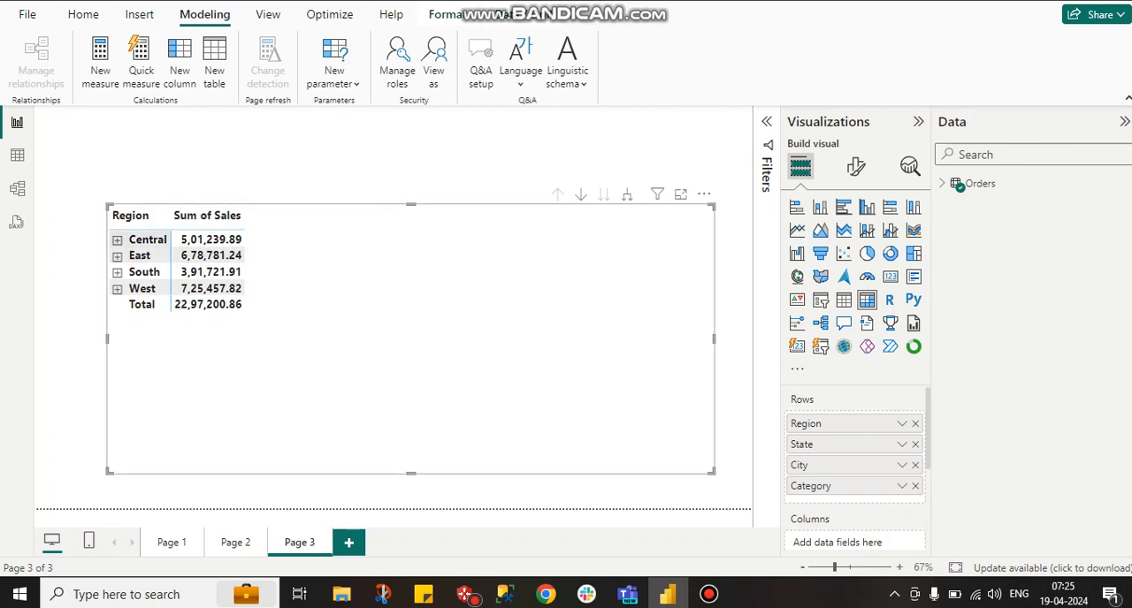
Deselect the matrix and start a new Fields parameter from the Modeling ribbon
{"action": "left_click", "coordinate": [122, 239]}
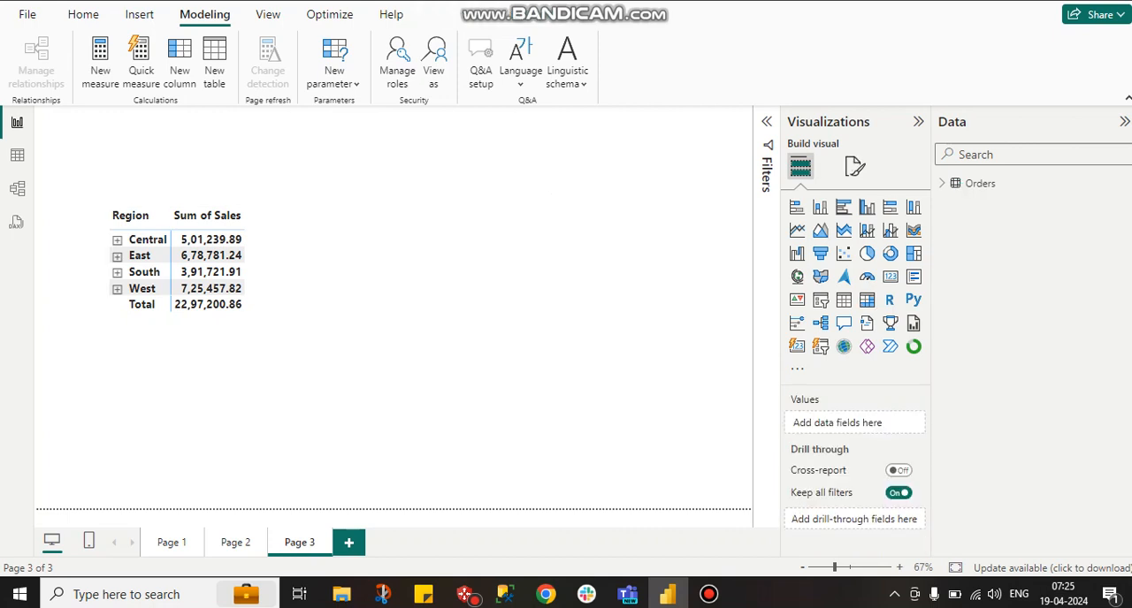
{"action": "mouse_move", "coordinate": [332, 57]}
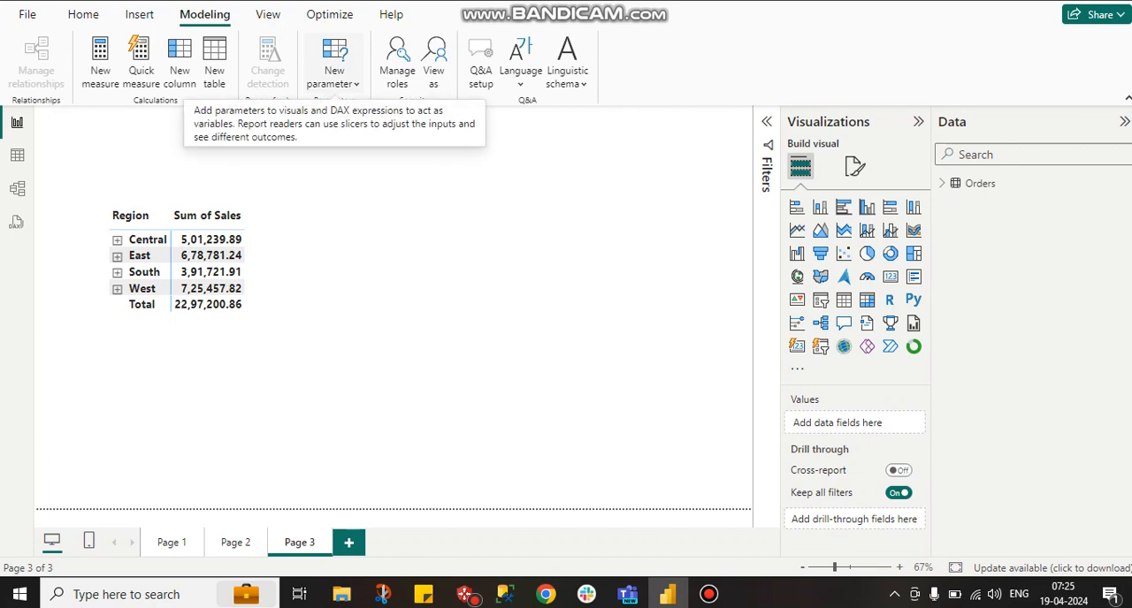
{"action": "left_click", "coordinate": [333, 62]}
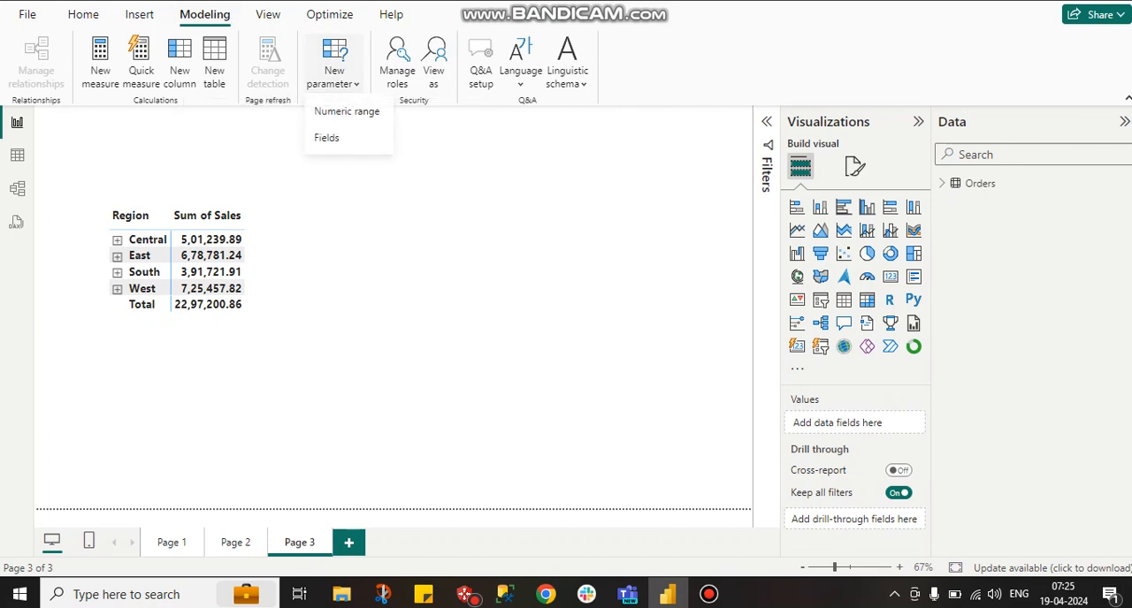
{"action": "left_click", "coordinate": [333, 57]}
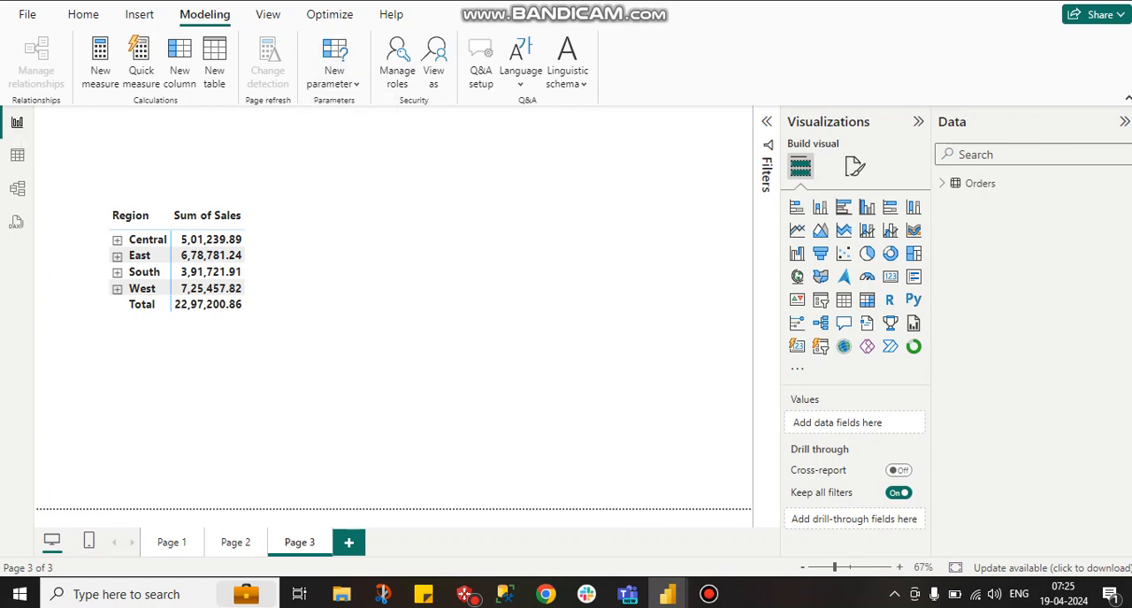
Replace the default parameter name with hier_par
{"action": "left_click", "coordinate": [332, 56]}
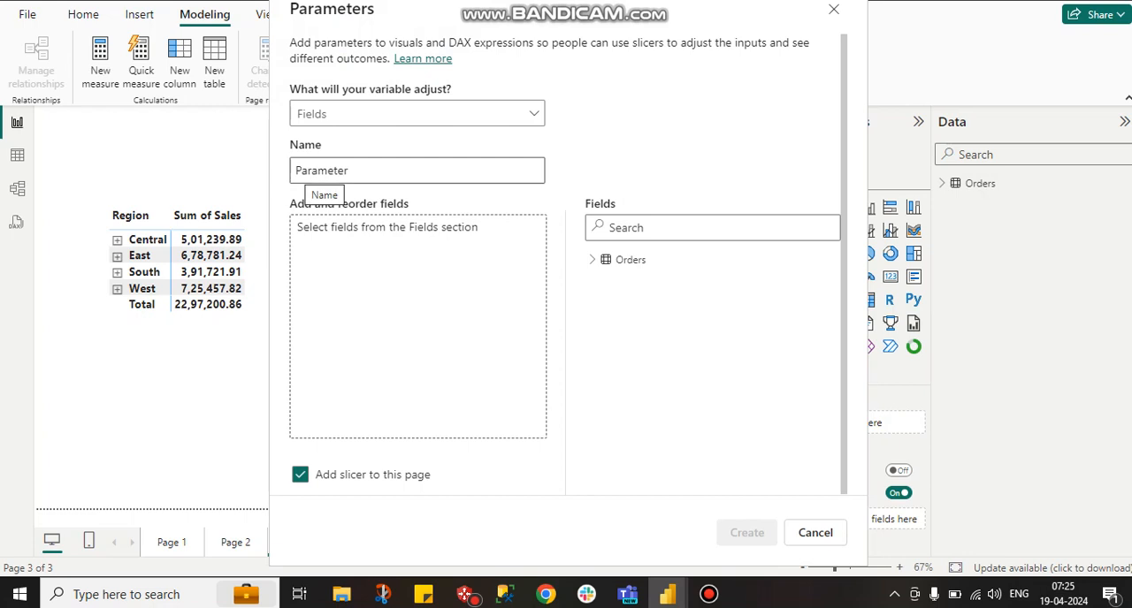
{"action": "key", "text": "Backspace"}
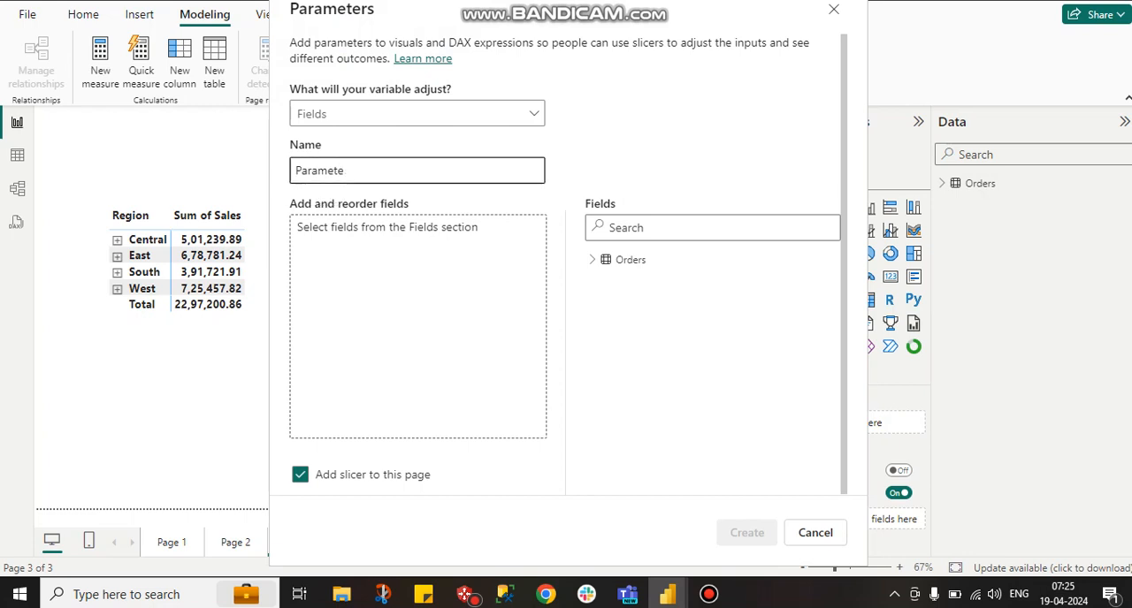
{"action": "type", "text": "hier_p"}
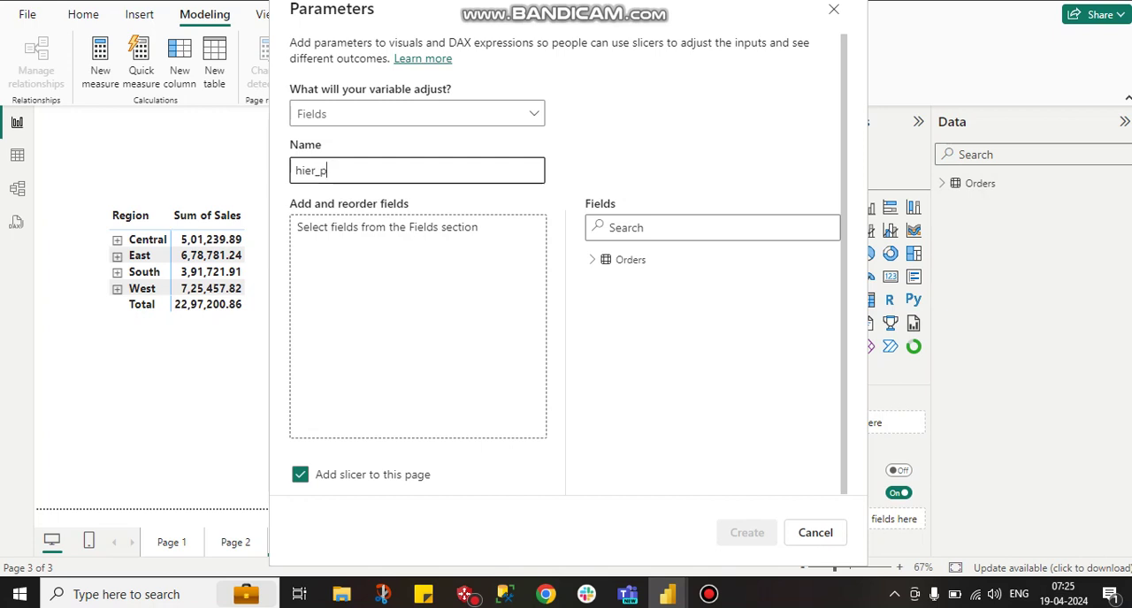
{"action": "type", "text": "ar"}
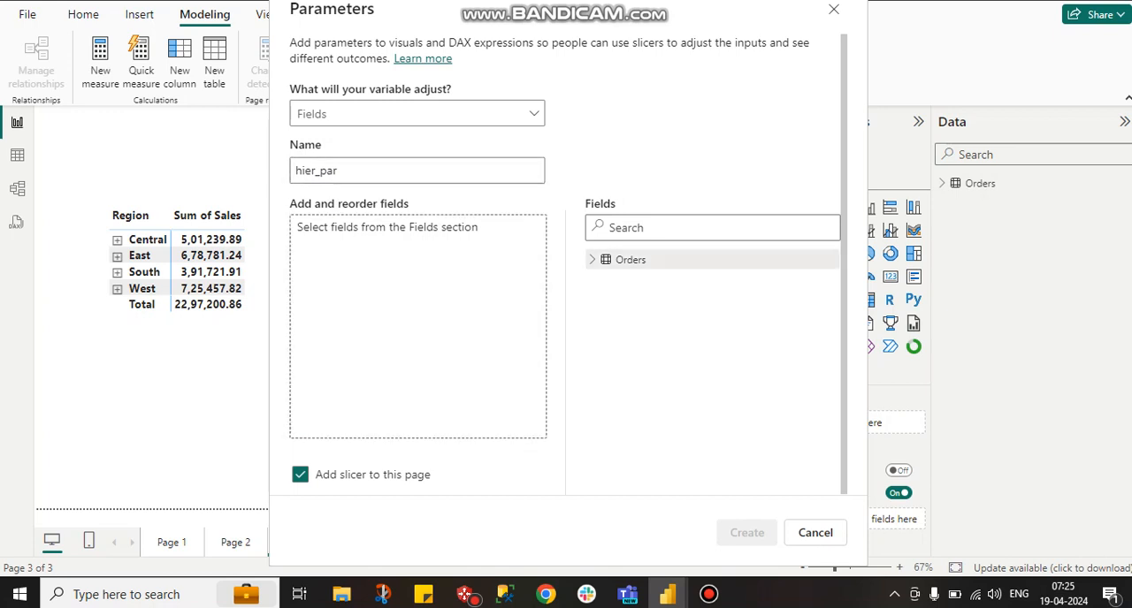
From the Orders table, add Region and State to the hier_par parameter
{"action": "left_click", "coordinate": [590, 258]}
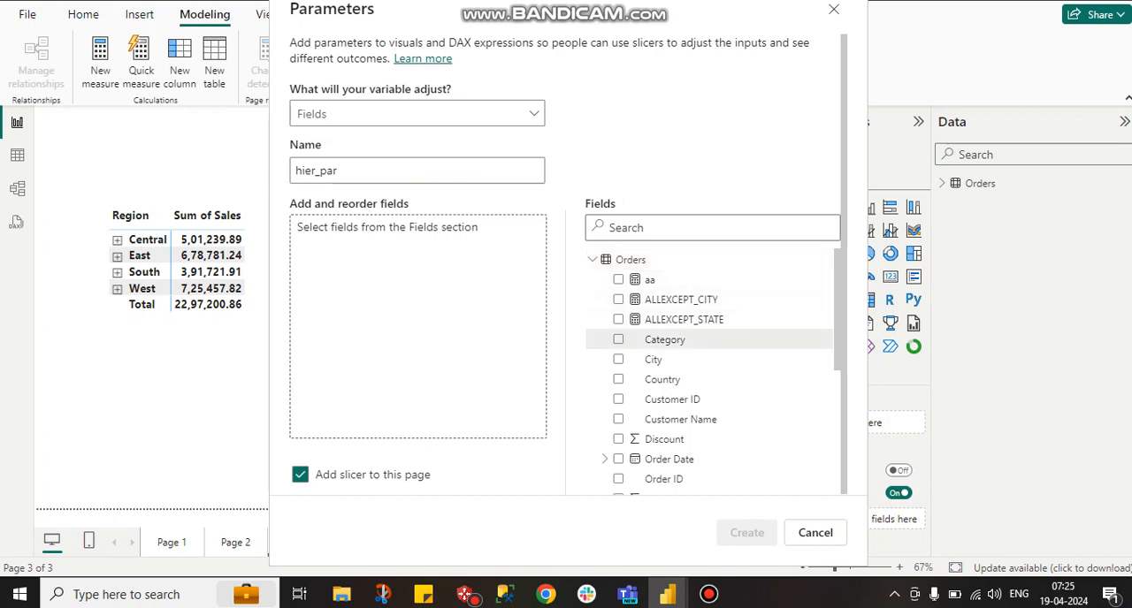
{"action": "scroll", "scroll_direction": "down", "scroll_amount": 3}
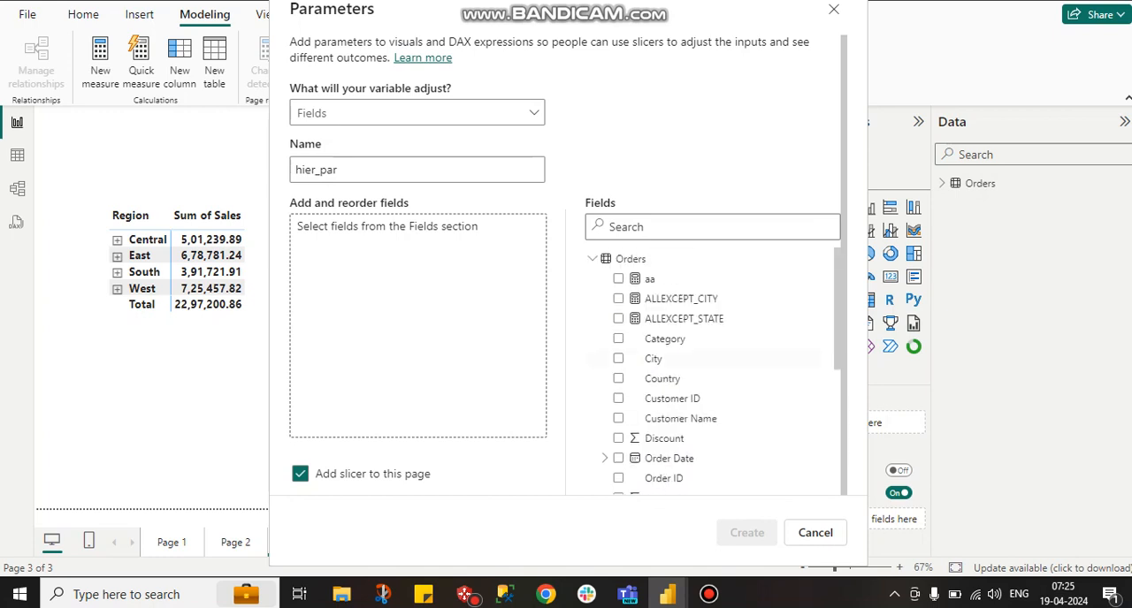
{"action": "left_click", "coordinate": [711, 226]}
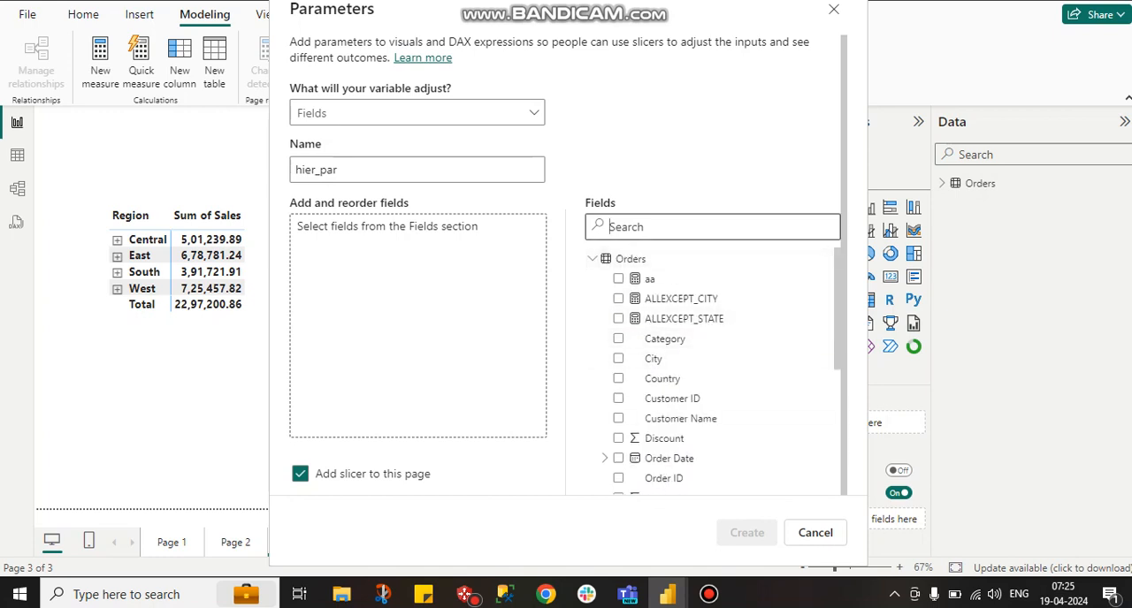
{"action": "type", "text": "regi"}
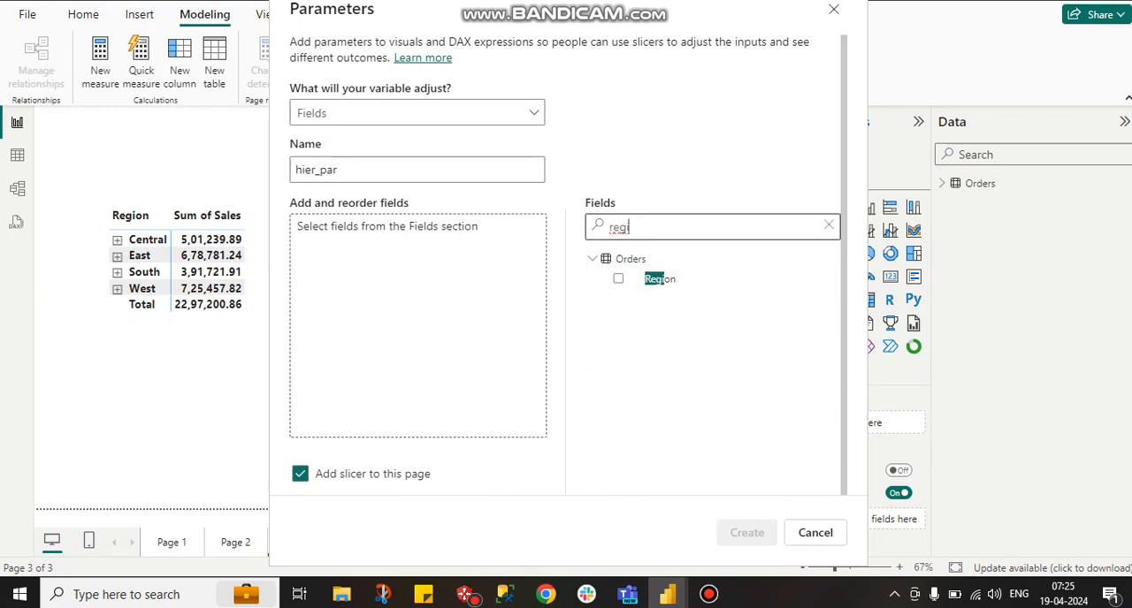
{"action": "left_click", "coordinate": [617, 279]}
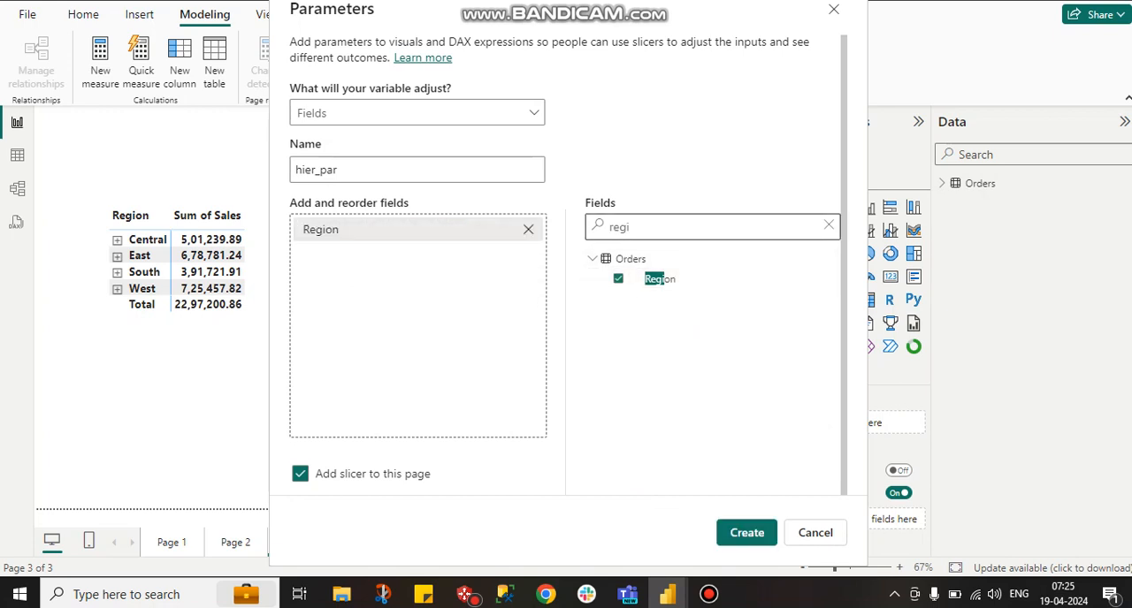
{"action": "type", "text": "state"}
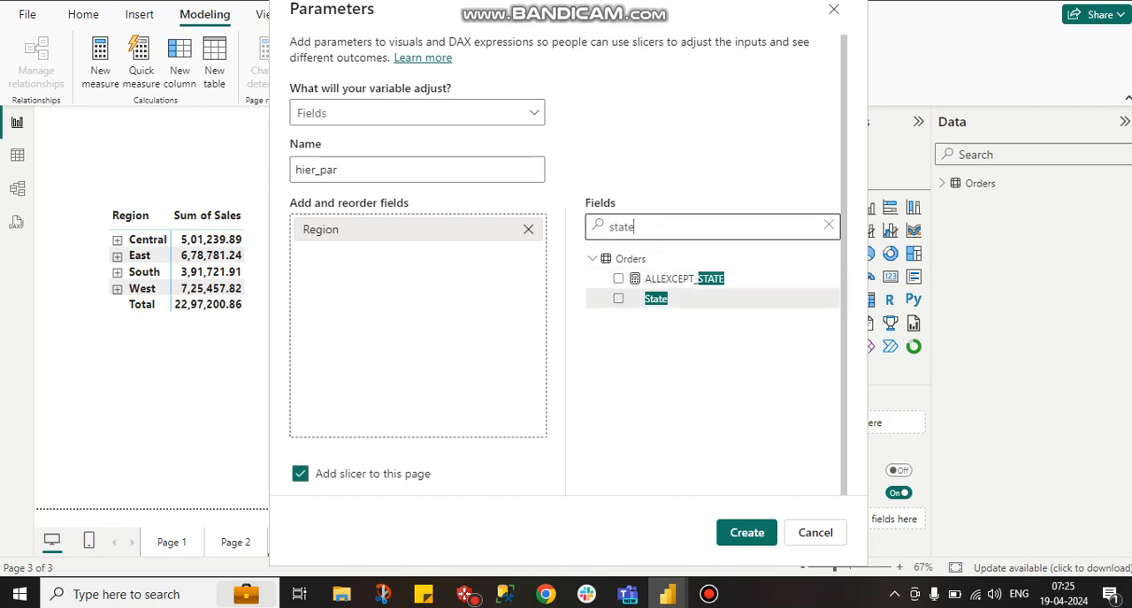
{"action": "left_click", "coordinate": [619, 297]}
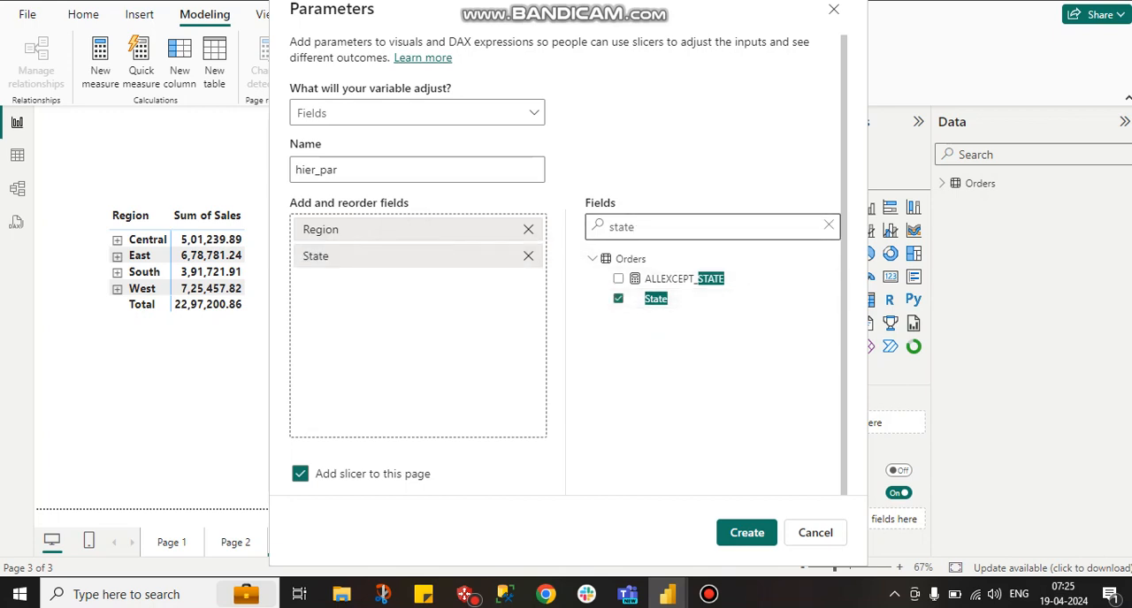
{"action": "left_click", "coordinate": [828, 226]}
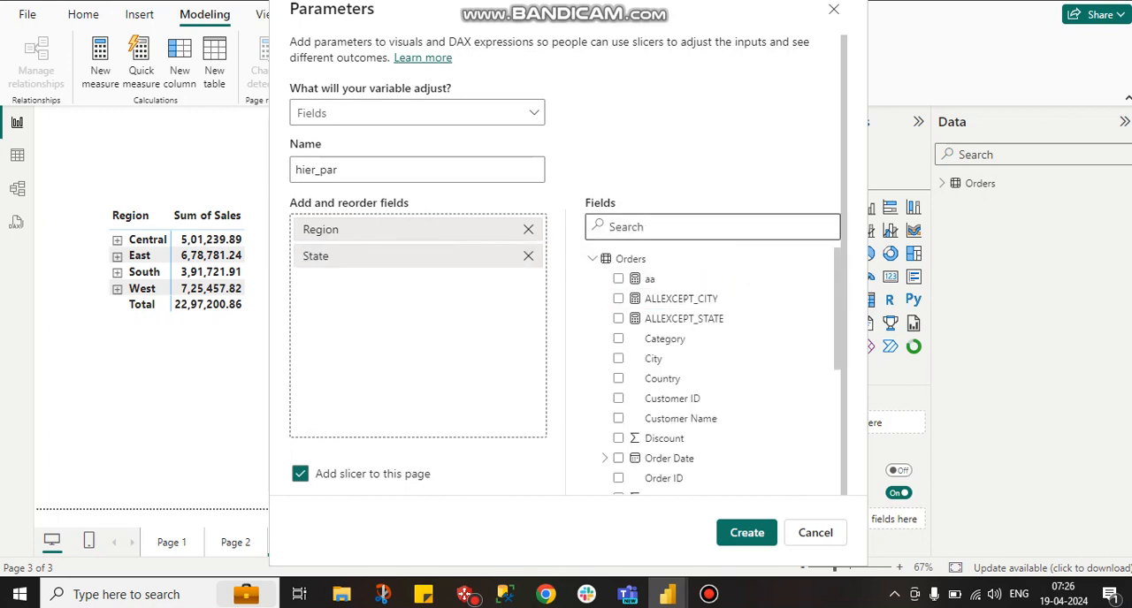
Add City, Category and Sub-Category to the hier_par parameter
{"action": "type", "text": "city"}
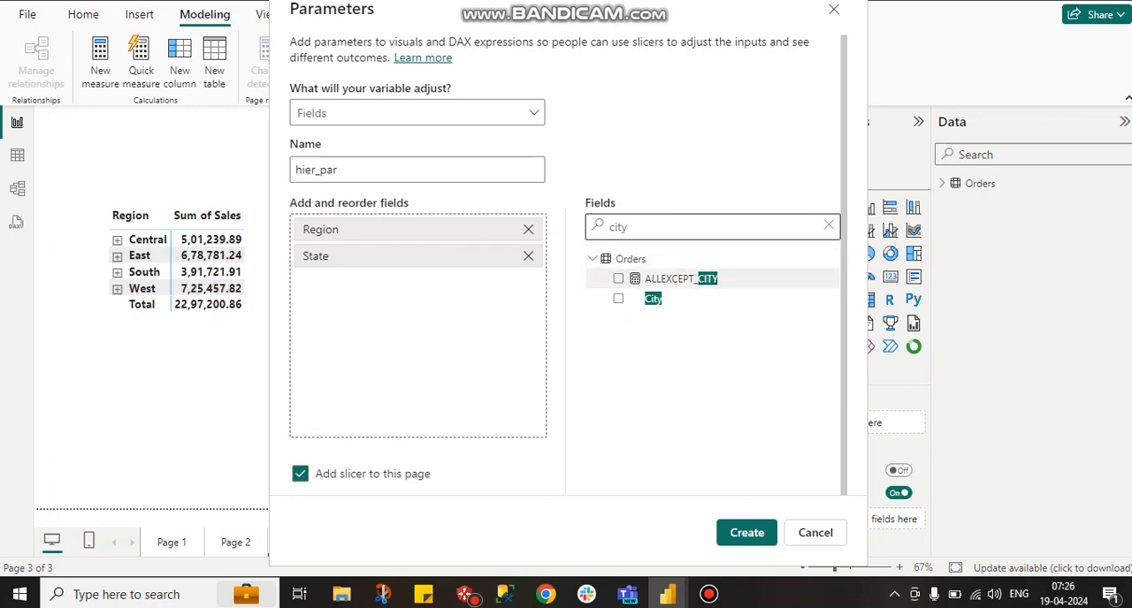
{"action": "left_click", "coordinate": [618, 298]}
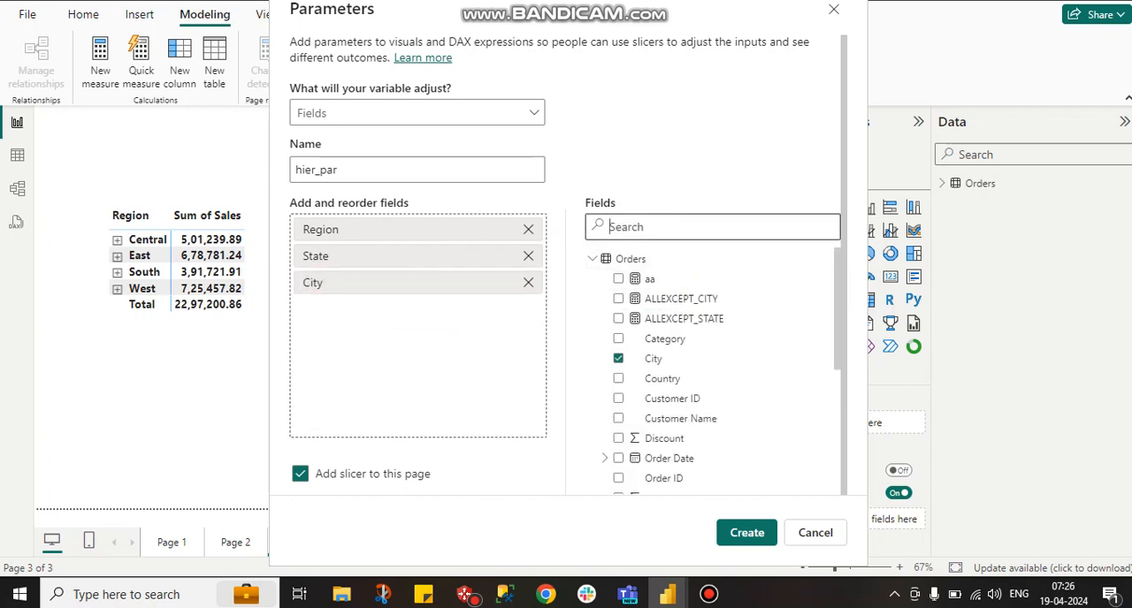
{"action": "type", "text": "cate"}
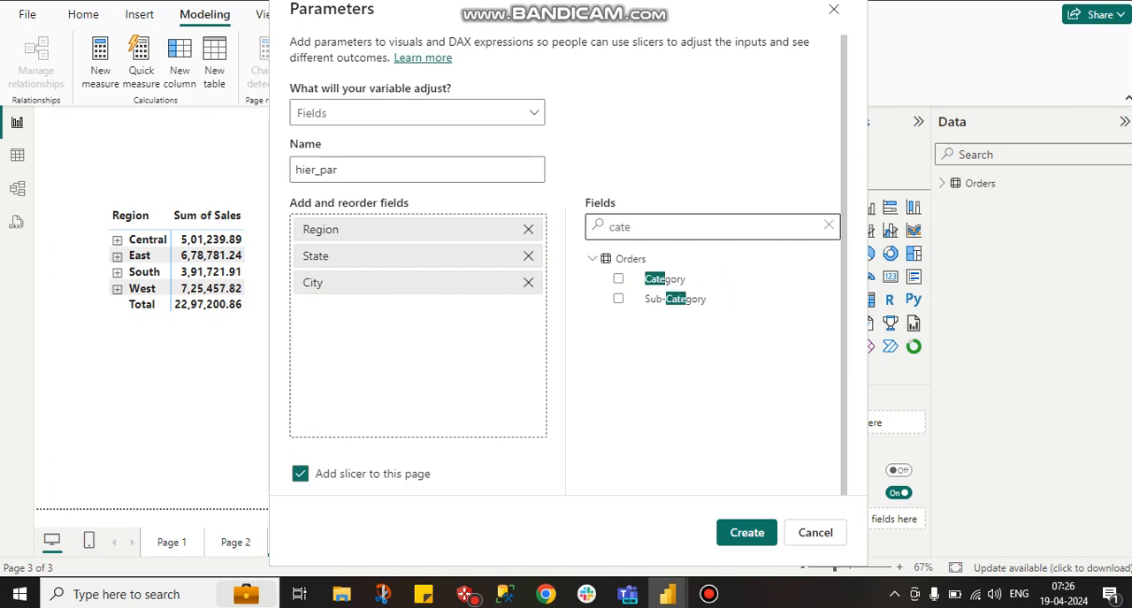
{"action": "left_click", "coordinate": [617, 280]}
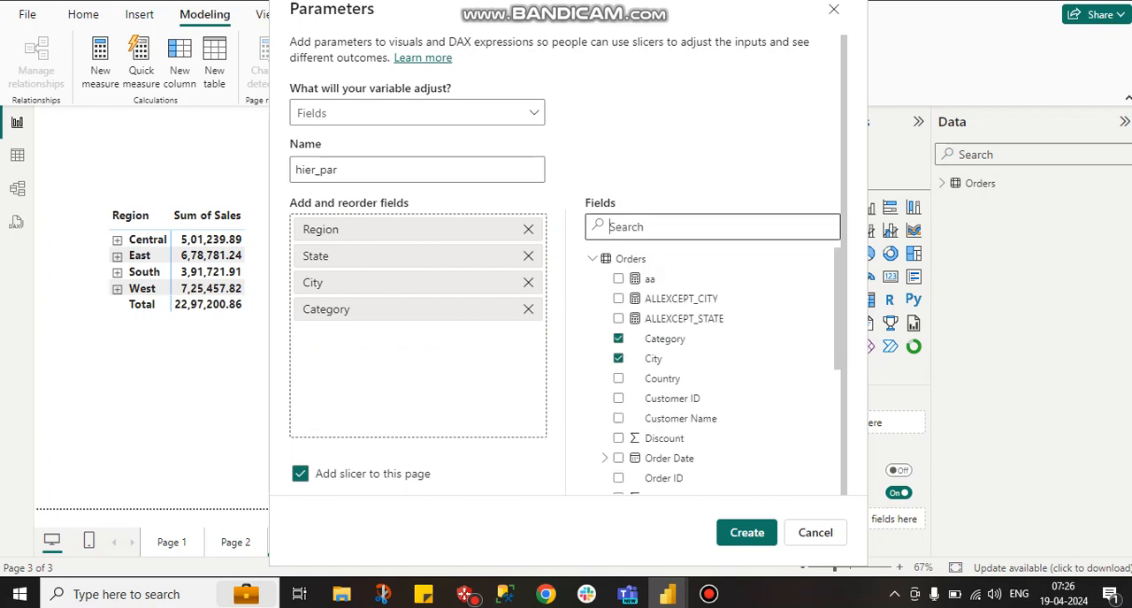
{"action": "type", "text": "sub"}
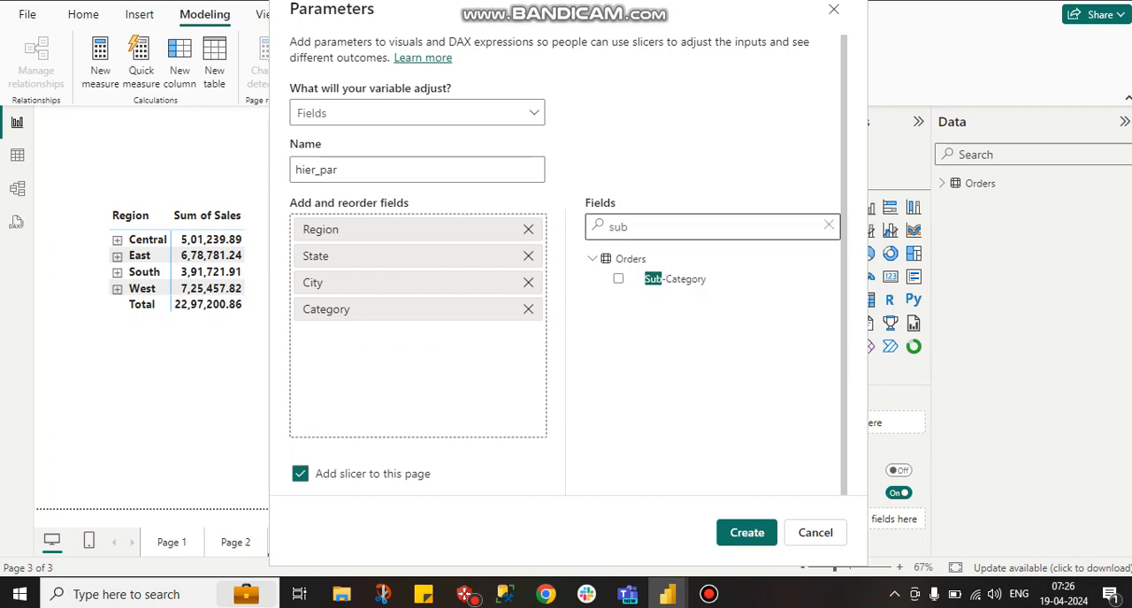
{"action": "left_click", "coordinate": [618, 280]}
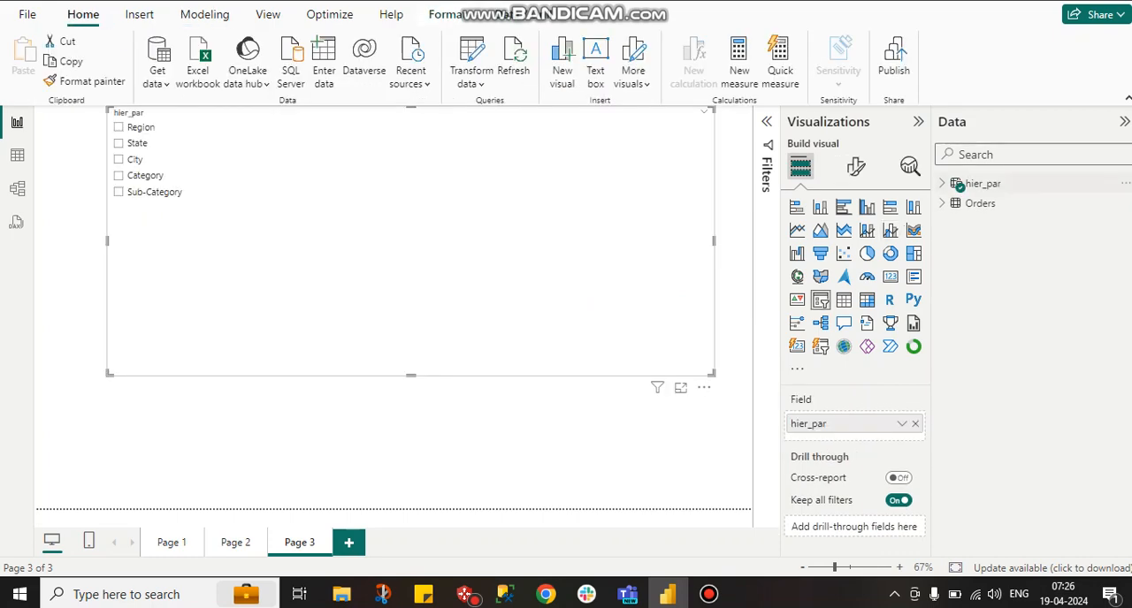
{"action": "mouse_move", "coordinate": [14, 156]}
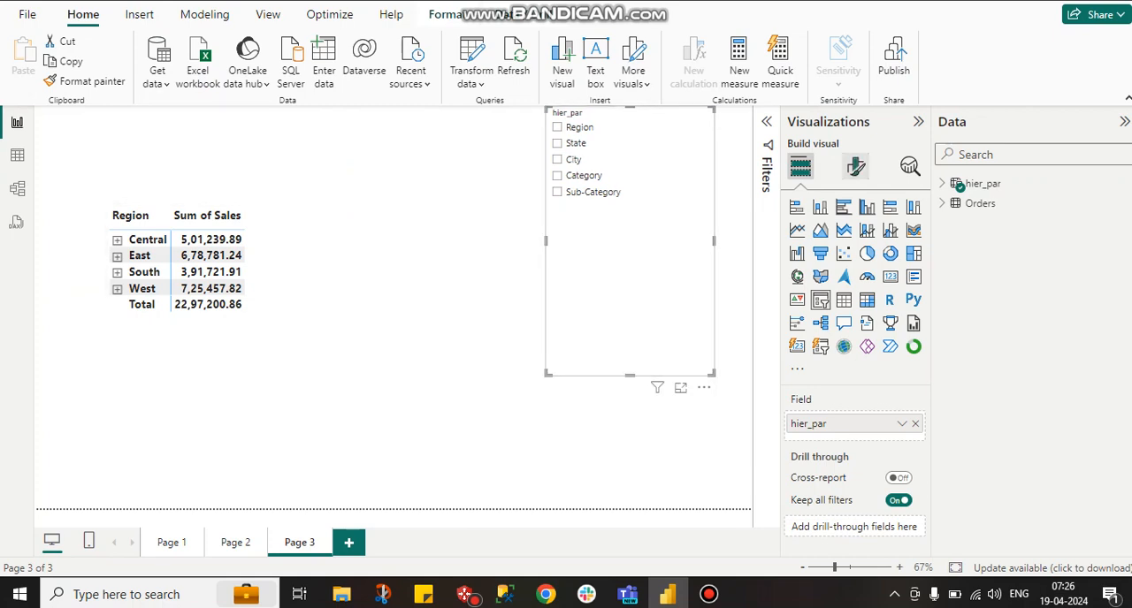
Bold the hier_par slicer's value text and check City in the slicer
{"action": "left_click", "coordinate": [856, 166]}
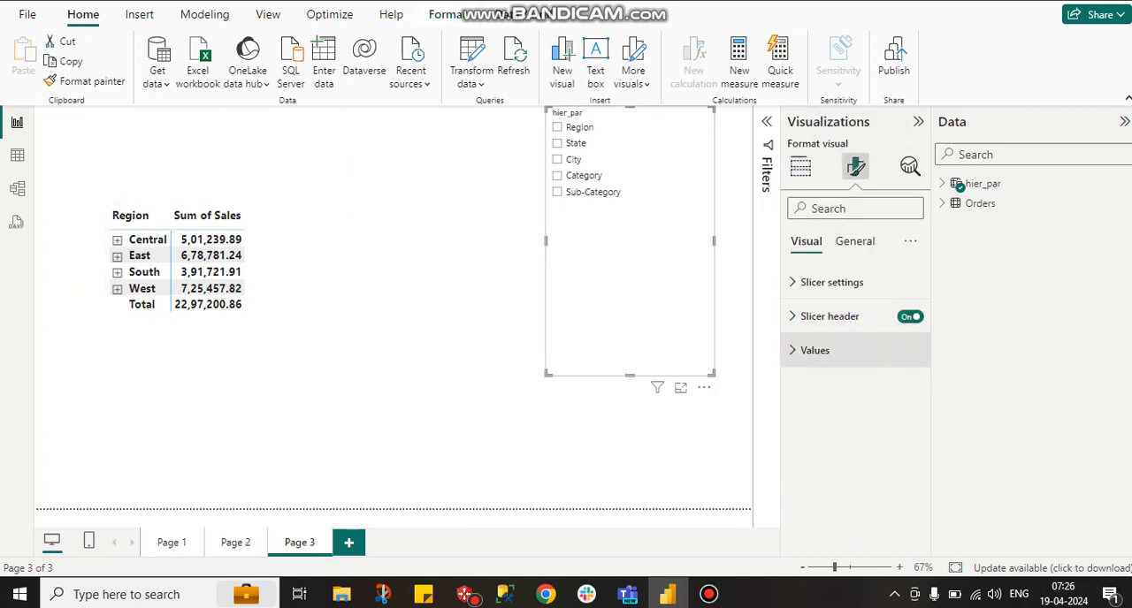
{"action": "left_click", "coordinate": [814, 350]}
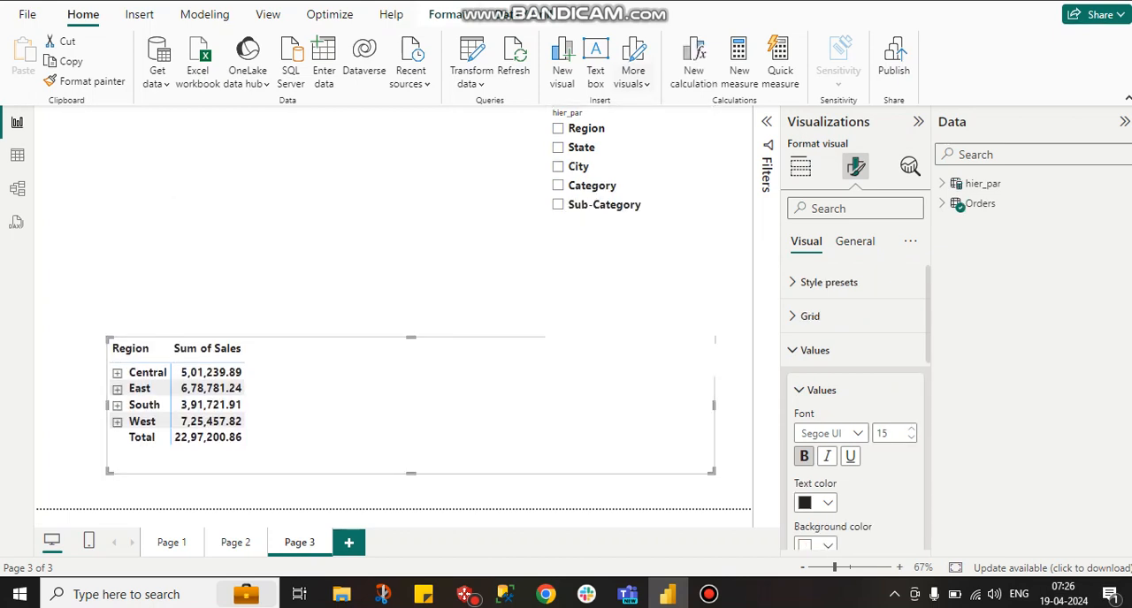
{"action": "left_click", "coordinate": [628, 238]}
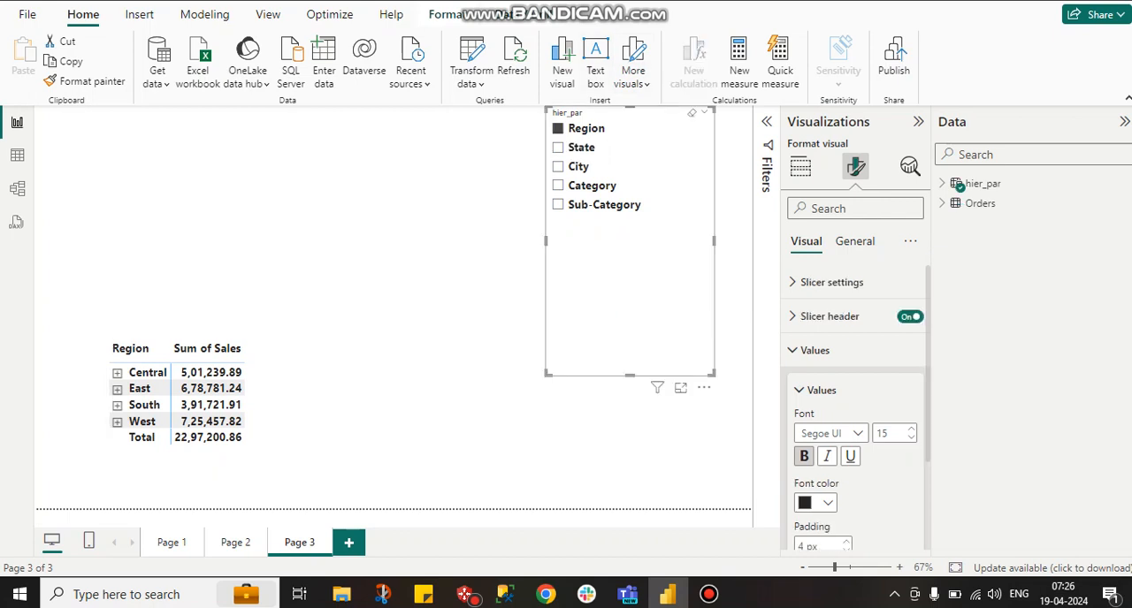
{"action": "left_click", "coordinate": [559, 166]}
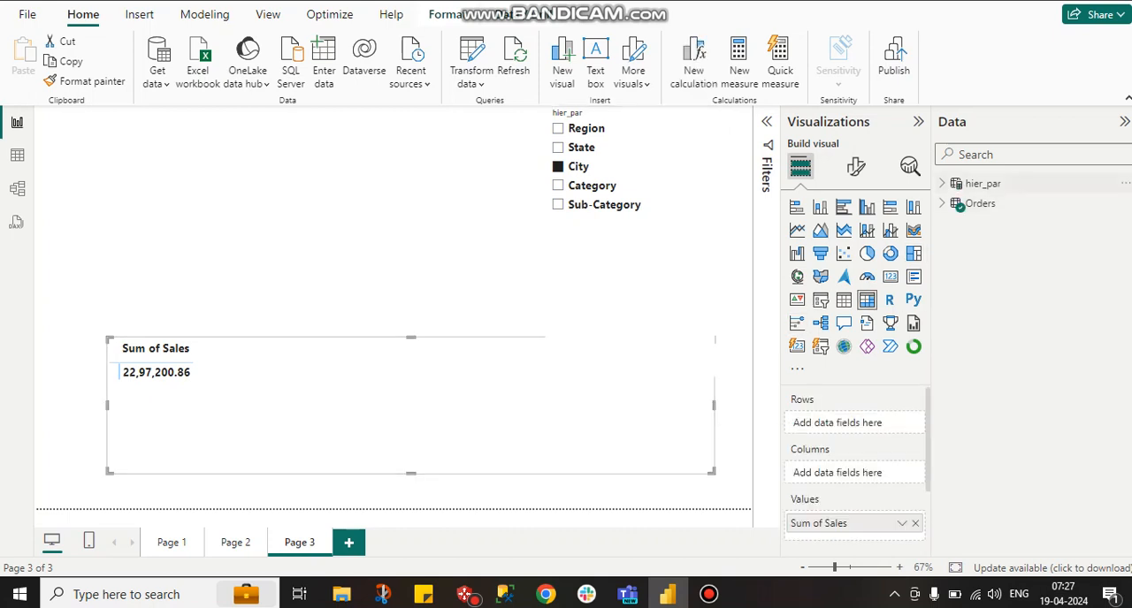
Add the hier_par field to the matrix rows and resize it to list cities with sales
{"action": "left_click", "coordinate": [941, 184]}
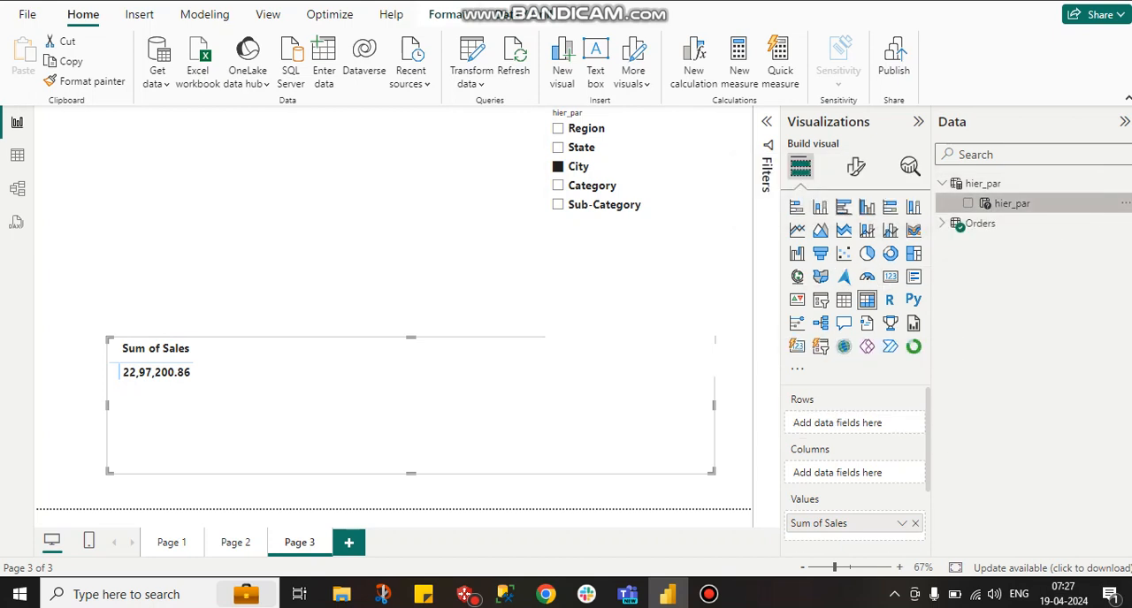
{"action": "left_click", "coordinate": [969, 203]}
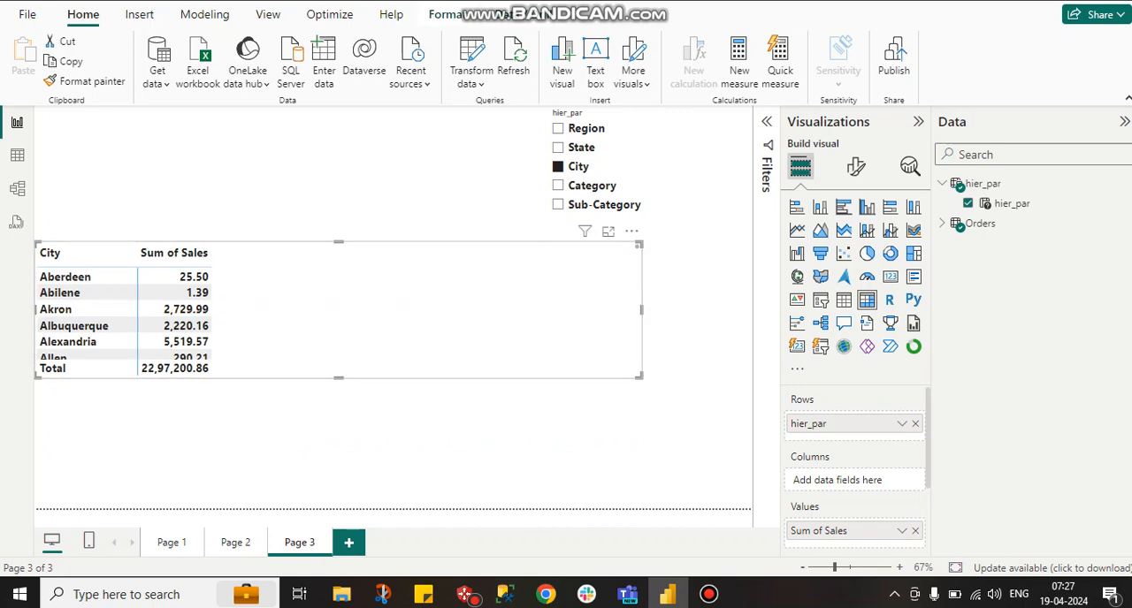
{"action": "left_click_drag", "start_coordinate": [639, 310], "coordinate": [442, 310]}
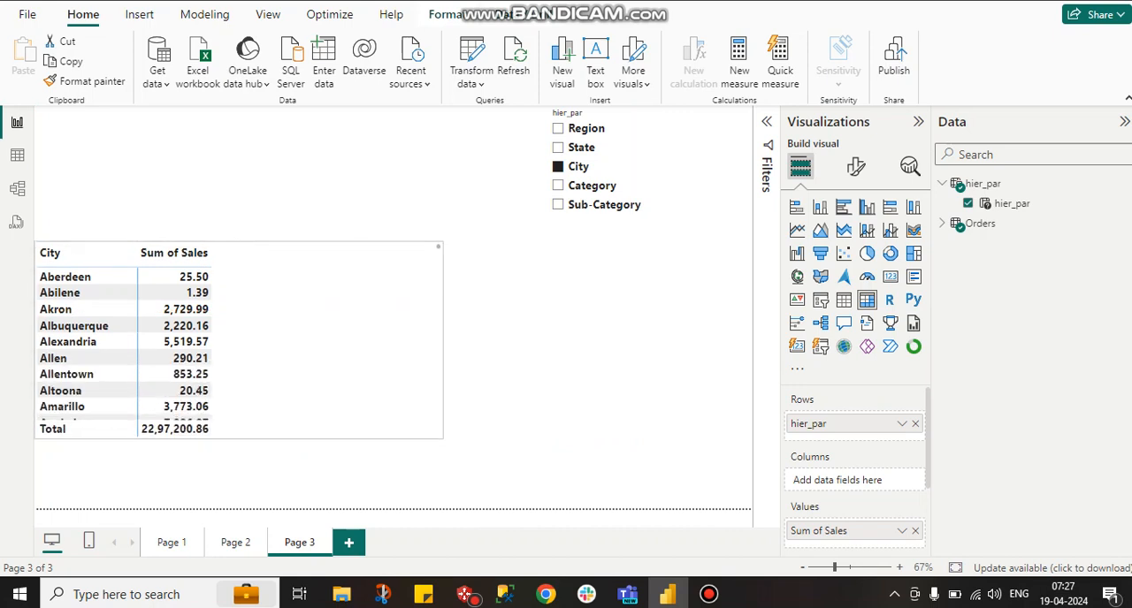
{"action": "left_click", "coordinate": [239, 340]}
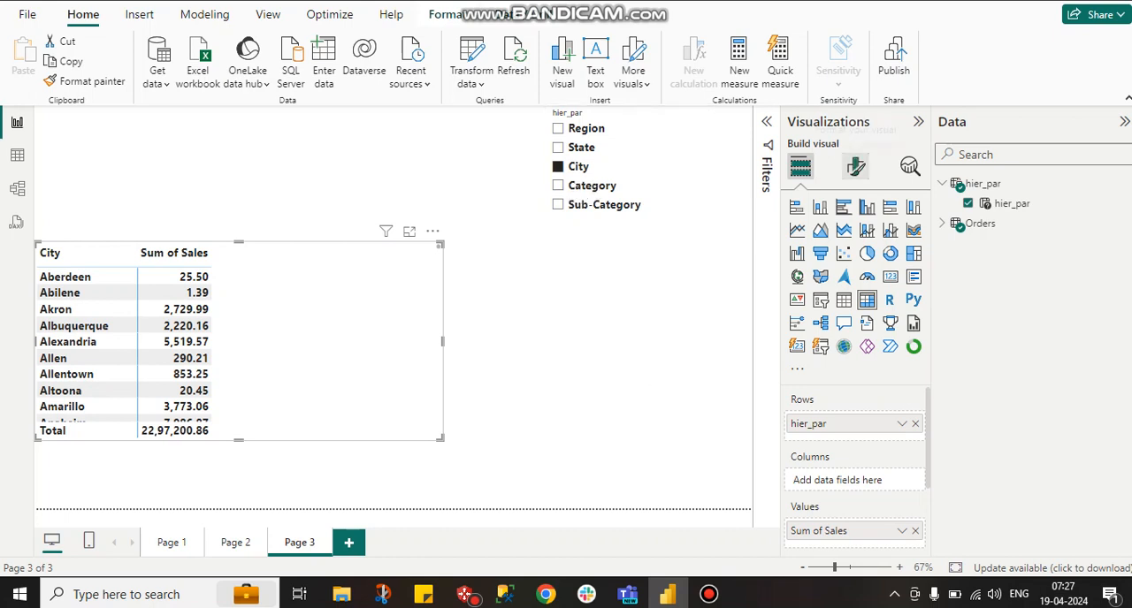
Enable multi-select in the hier_par slicer's selection settings
{"action": "left_click", "coordinate": [856, 166]}
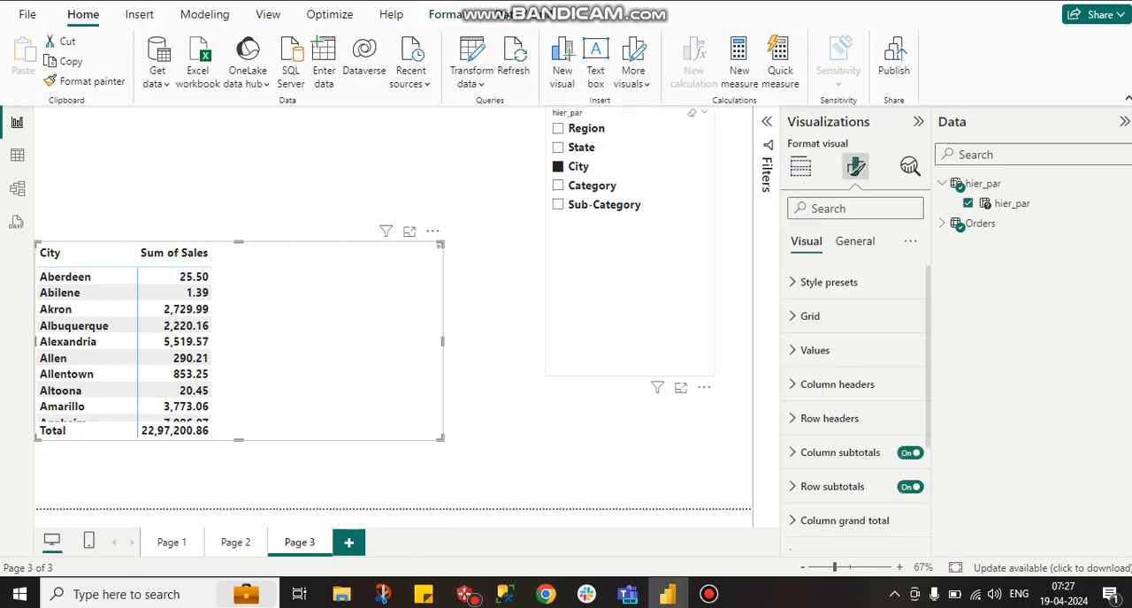
{"action": "left_click", "coordinate": [442, 246]}
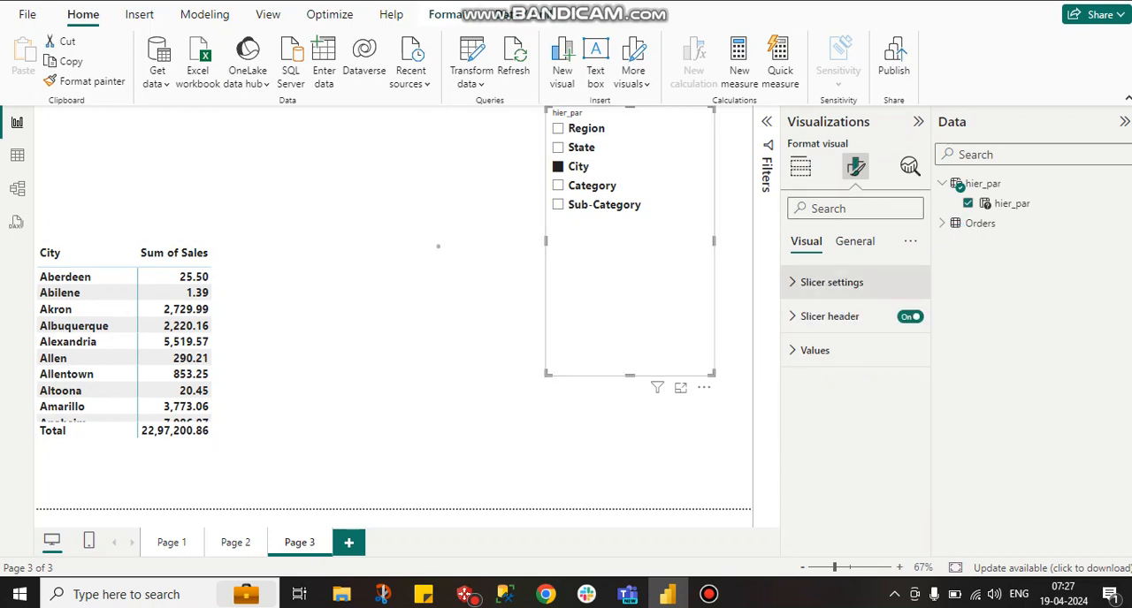
{"action": "left_click", "coordinate": [832, 283]}
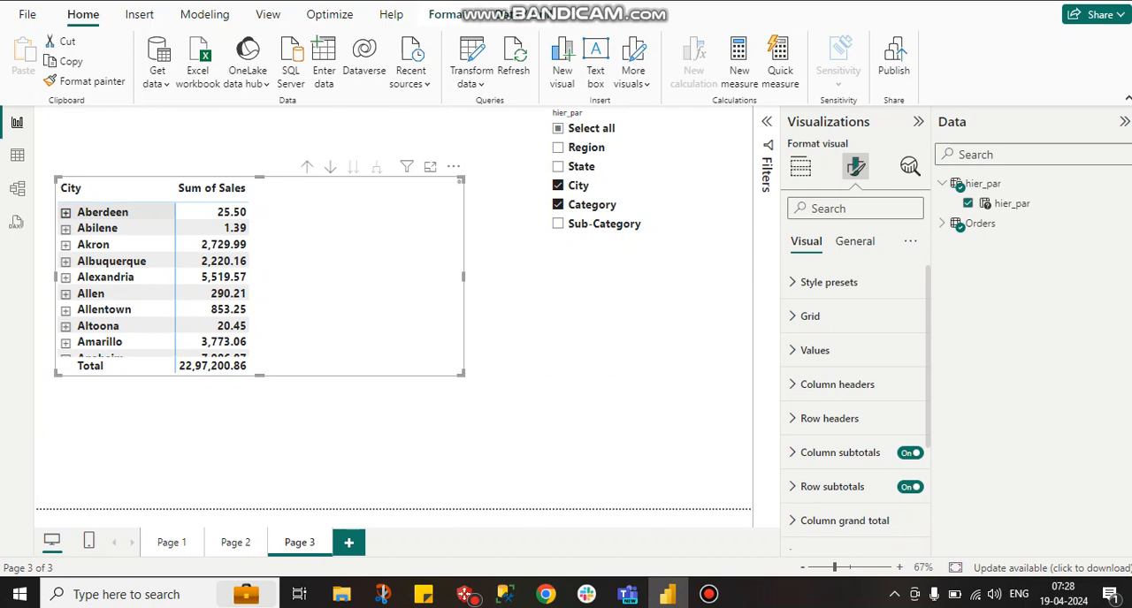
Check City, Category and Sub-Category, then expand Albuquerque's Office Supplies
{"action": "left_click", "coordinate": [67, 212]}
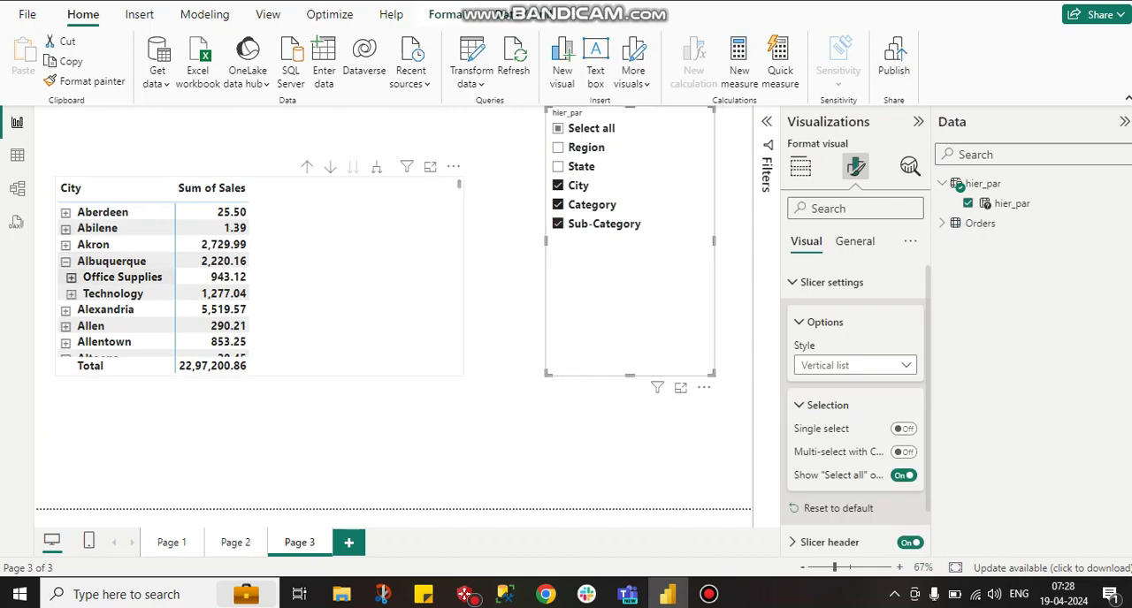
{"action": "left_click", "coordinate": [70, 276]}
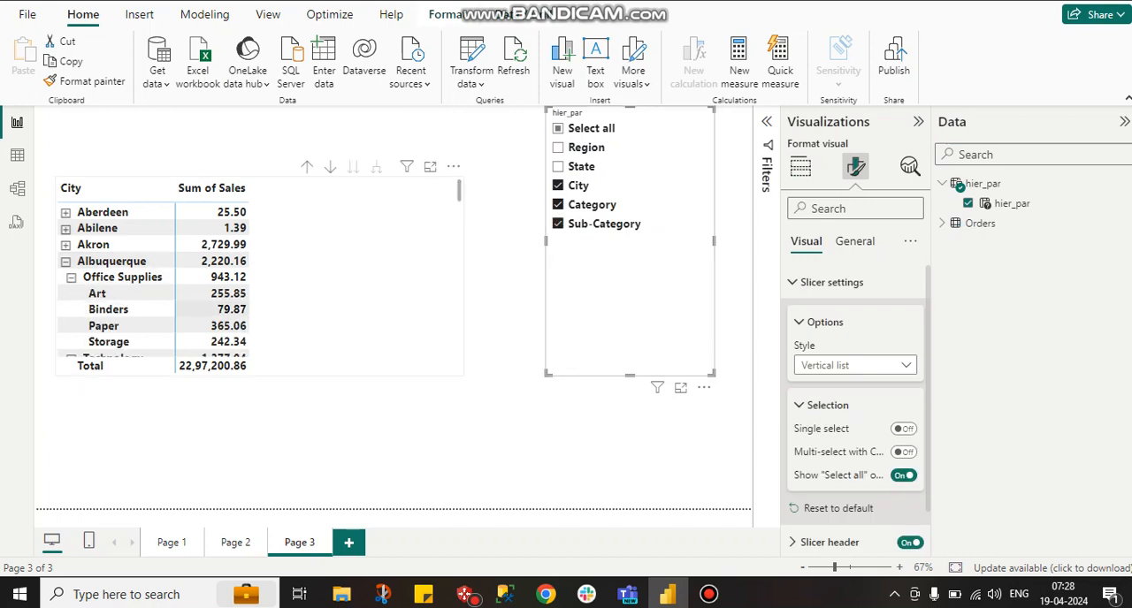
{"action": "scroll", "scroll_direction": "down", "scroll_amount": 3}
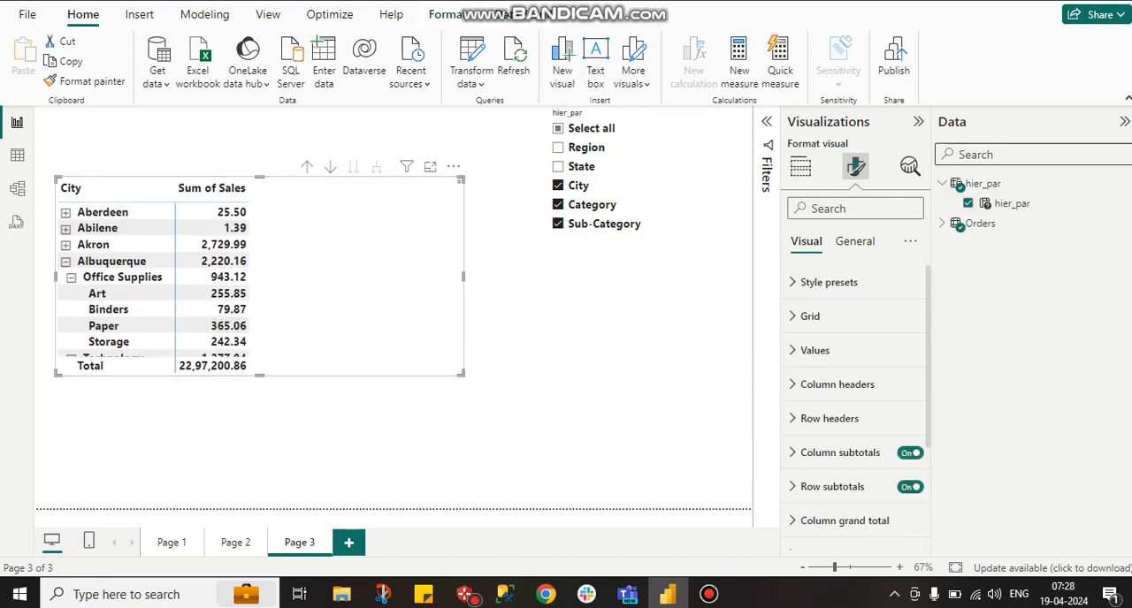
Add Profit to the matrix values alongside Sum of Sales
{"action": "type", "text": "p"}
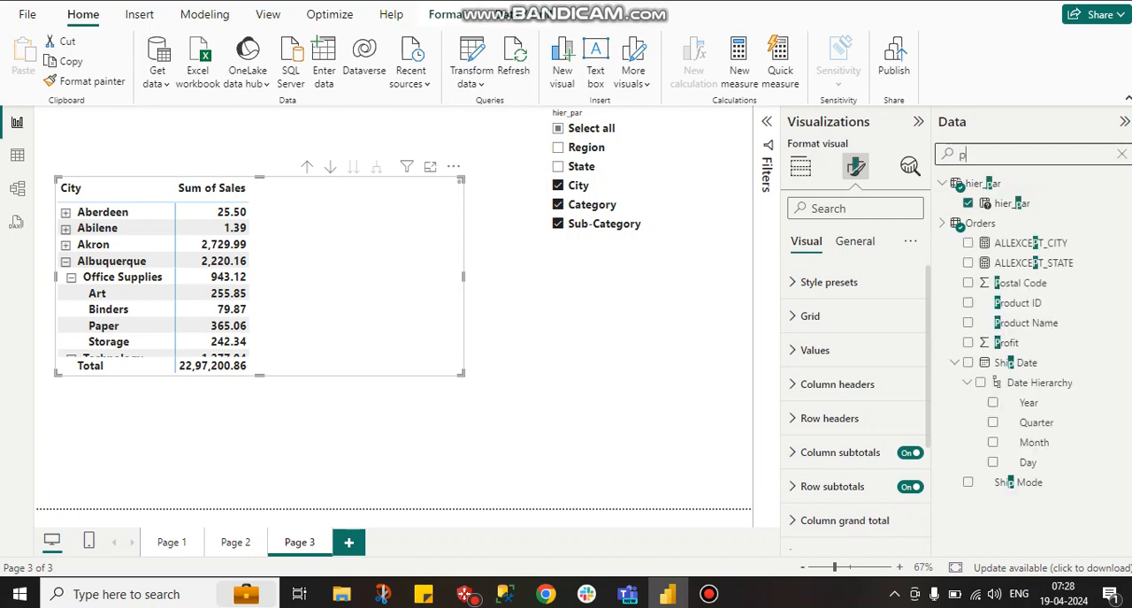
{"action": "type", "text": "ro"}
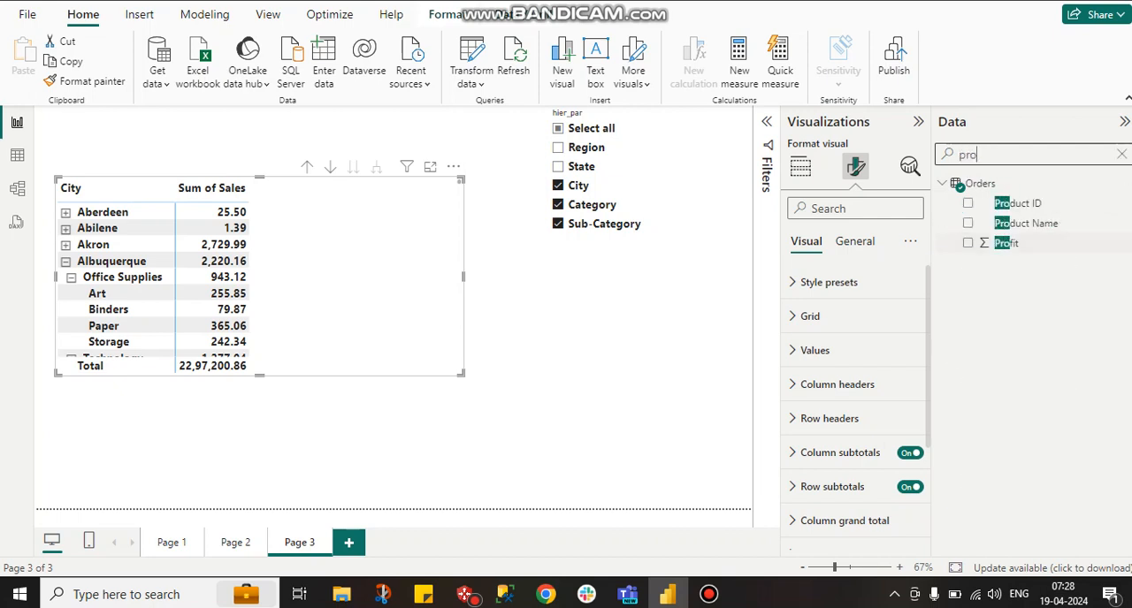
{"action": "left_click", "coordinate": [967, 242]}
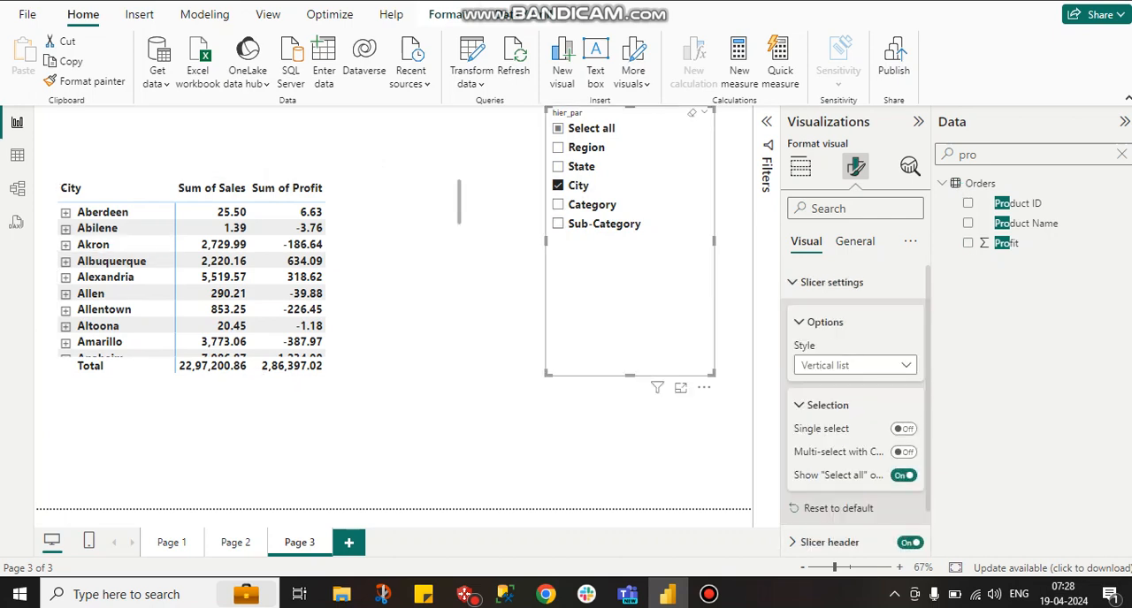
Select State, Category and Sub-Category in the slicer and expand Alabama's Furniture
{"action": "left_click", "coordinate": [559, 147]}
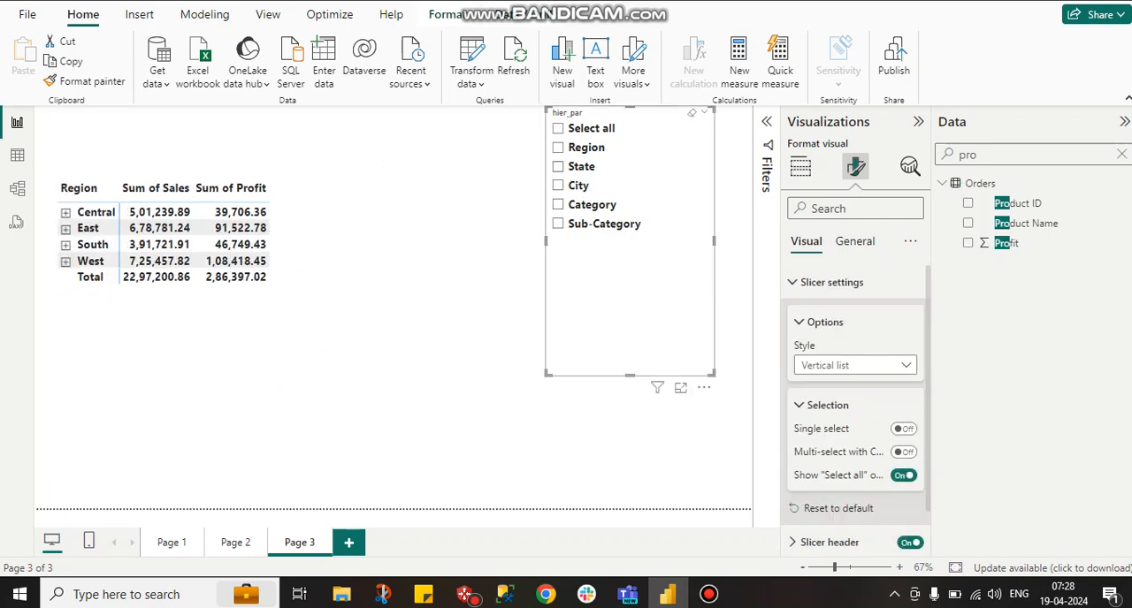
{"action": "left_click", "coordinate": [559, 167]}
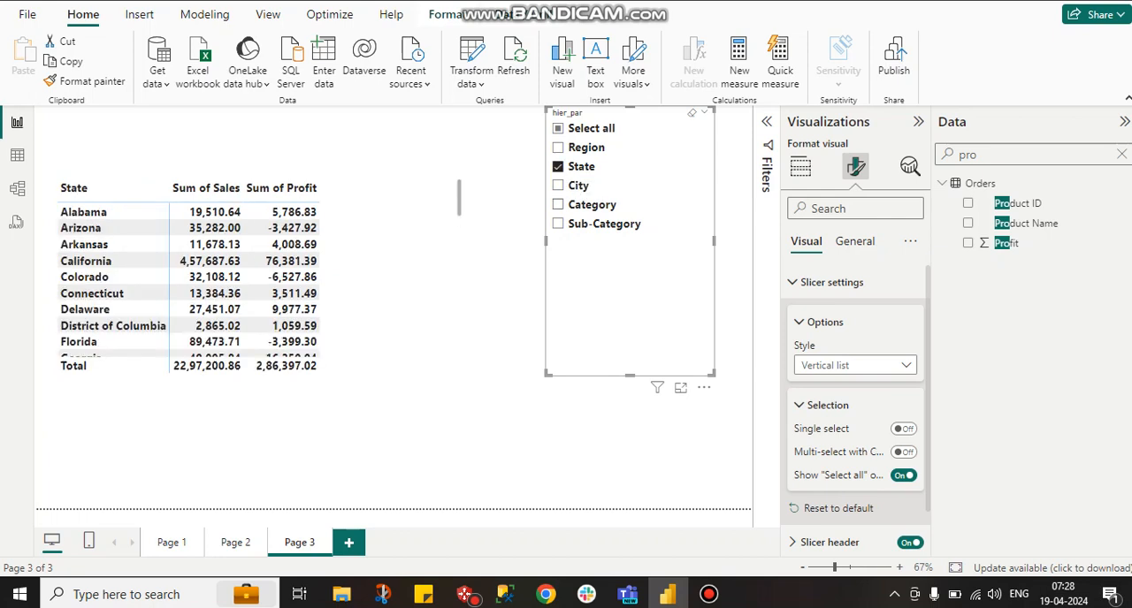
{"action": "left_click", "coordinate": [557, 205]}
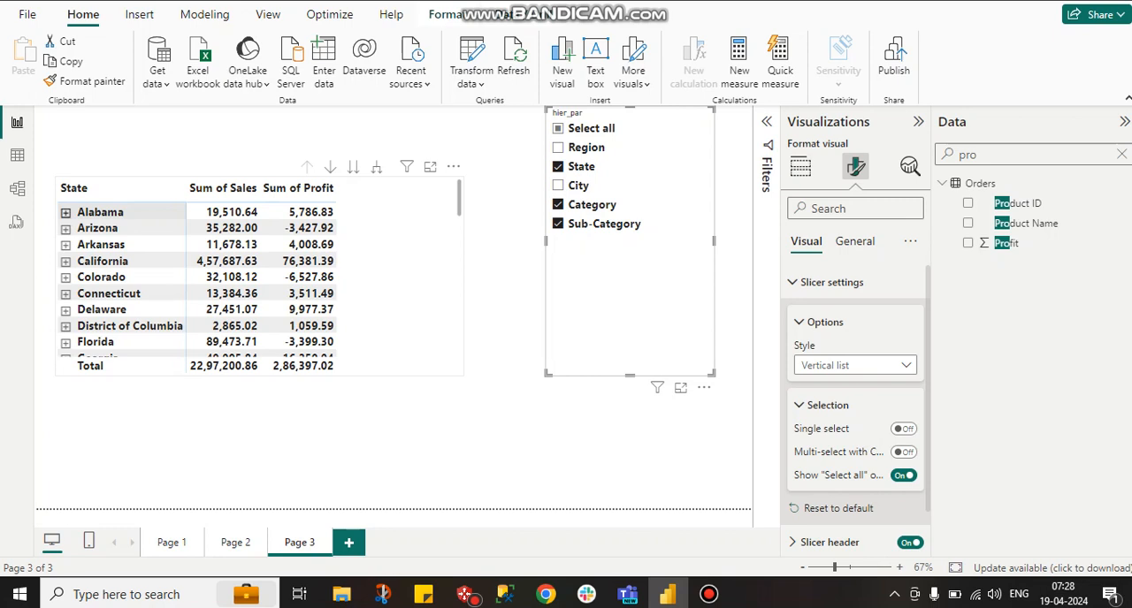
{"action": "left_click", "coordinate": [67, 212]}
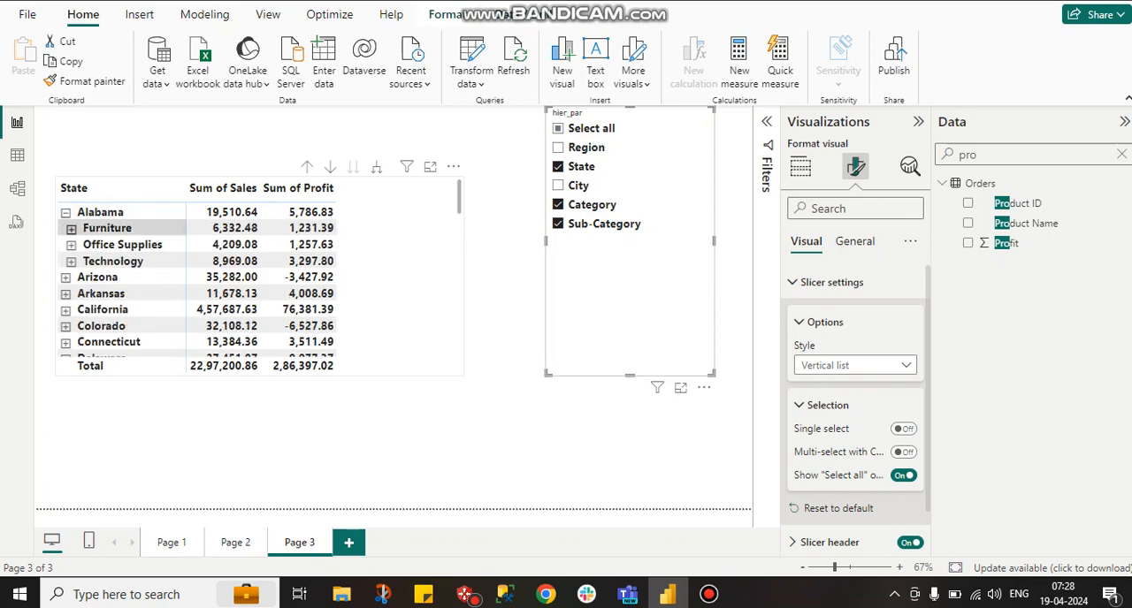
{"action": "left_click", "coordinate": [69, 228]}
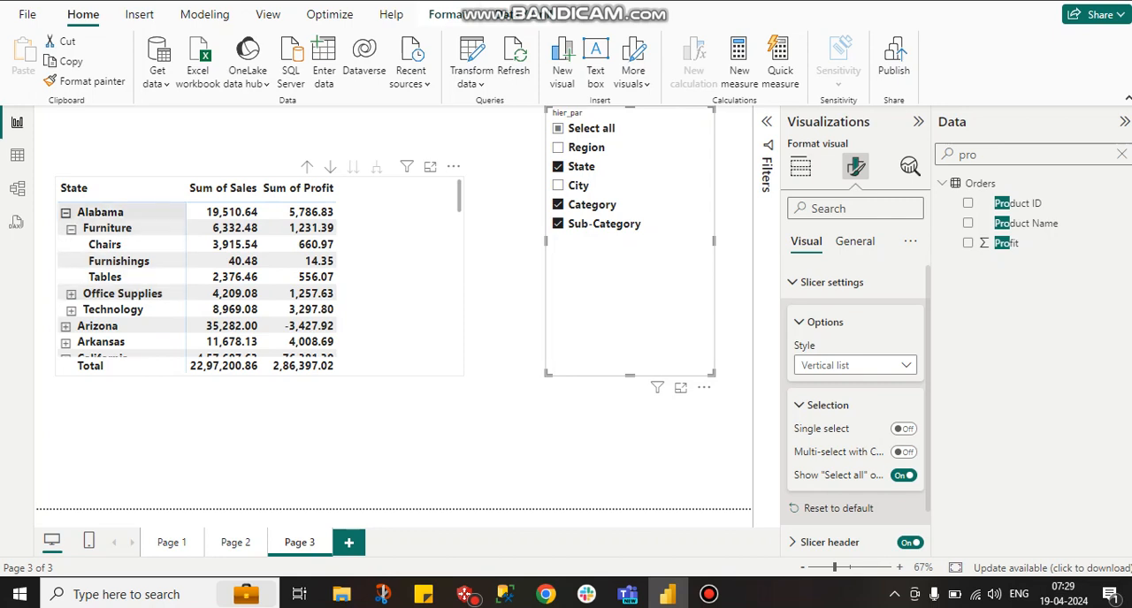
Expand Texas, try Sub-Category alone, then clear the slicer to show regions
{"action": "scroll", "scroll_direction": "down", "scroll_amount": 3}
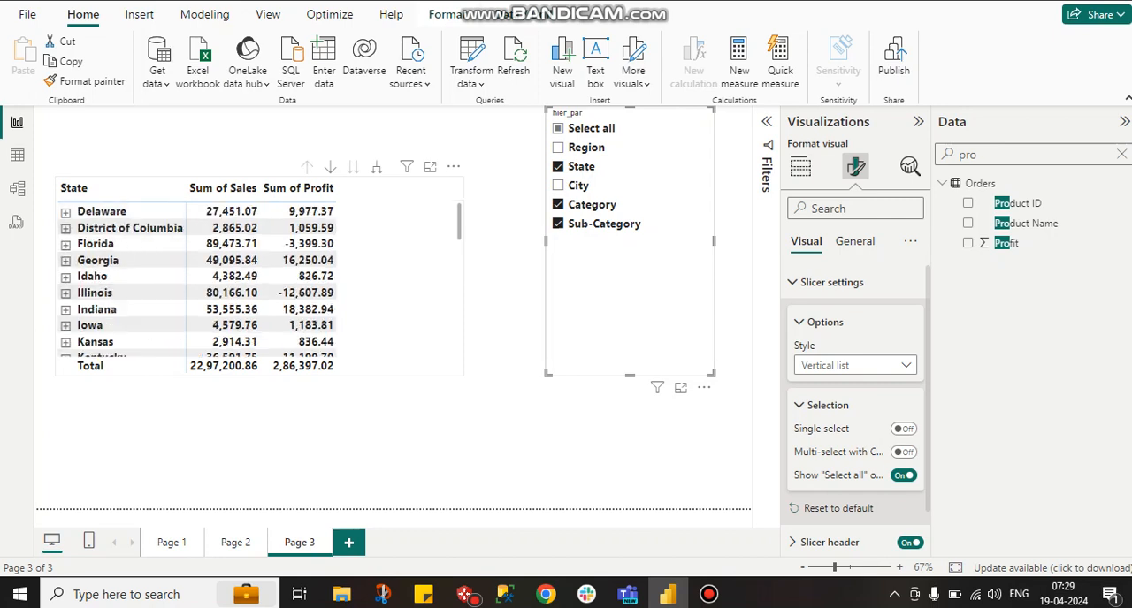
{"action": "scroll", "scroll_direction": "down", "scroll_amount": 3}
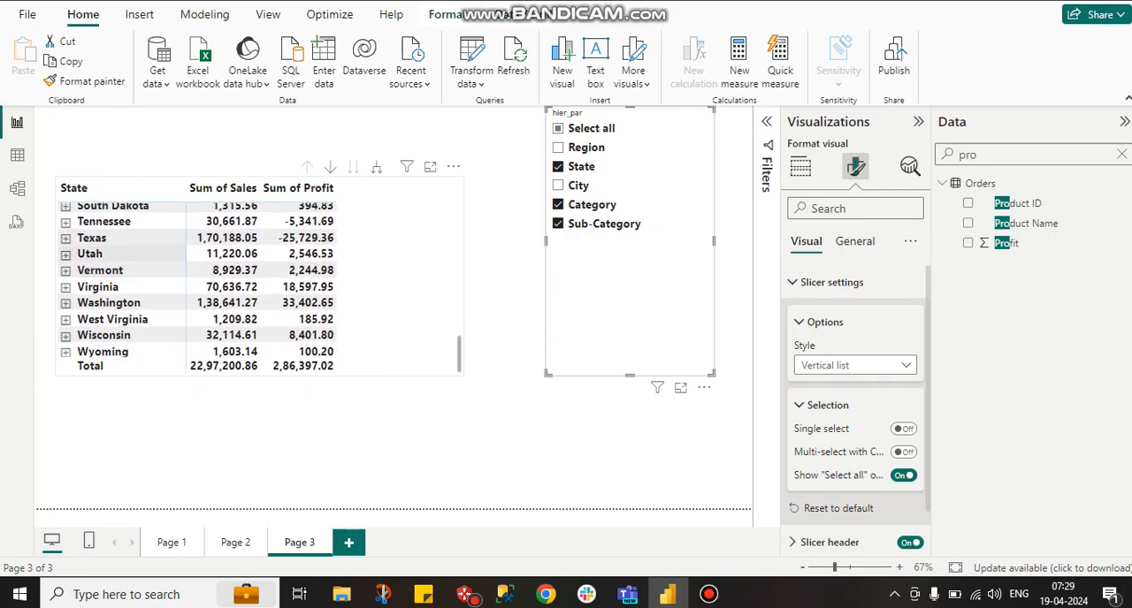
{"action": "left_click", "coordinate": [64, 237]}
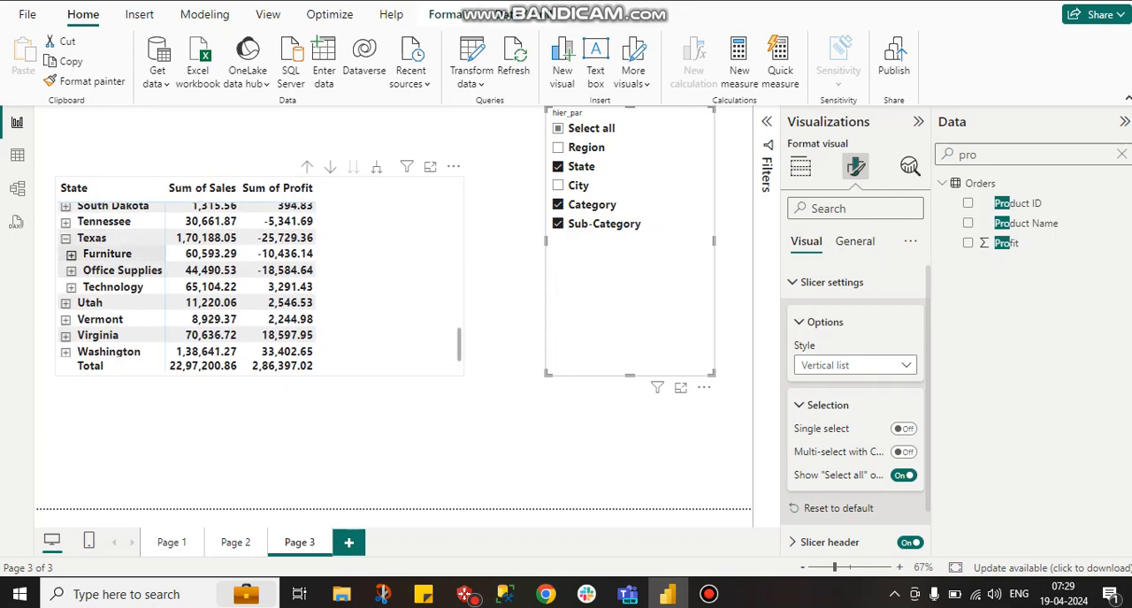
{"action": "left_click", "coordinate": [71, 255]}
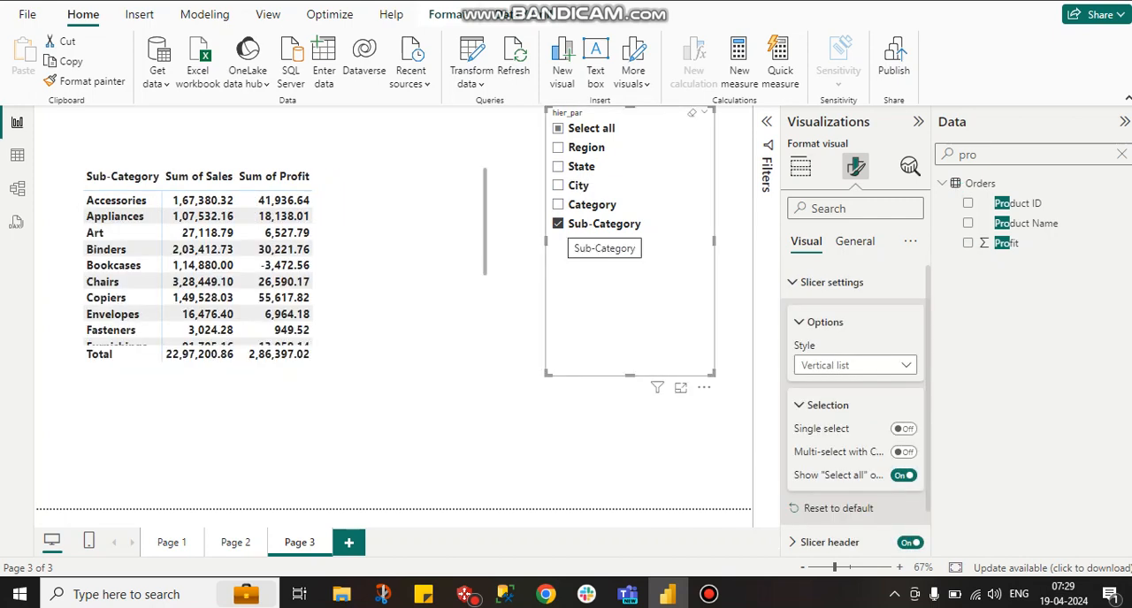
{"action": "left_click", "coordinate": [557, 223]}
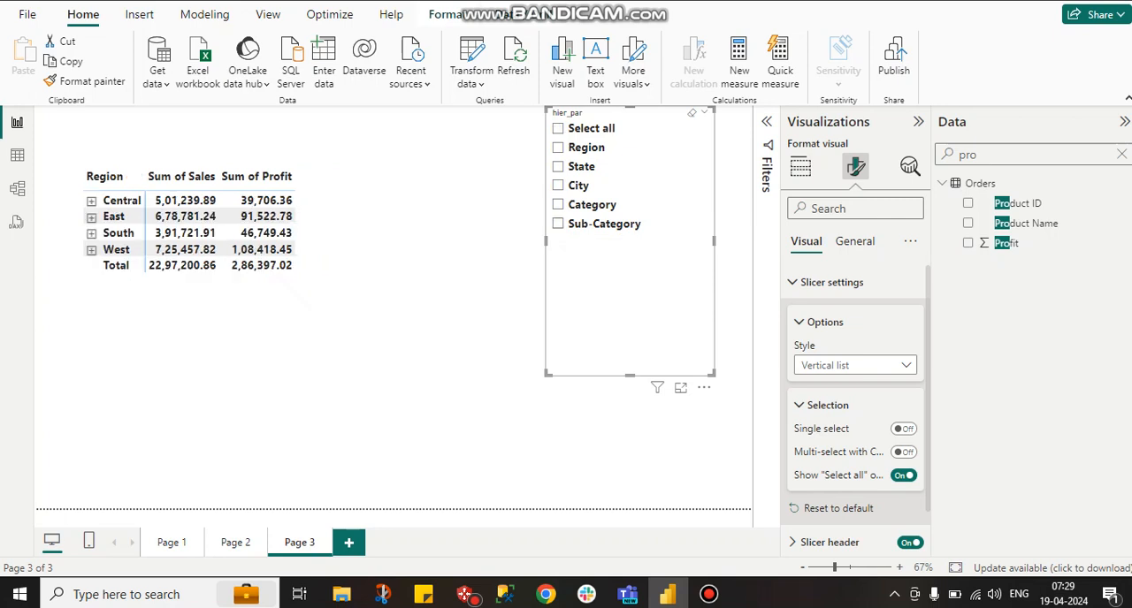